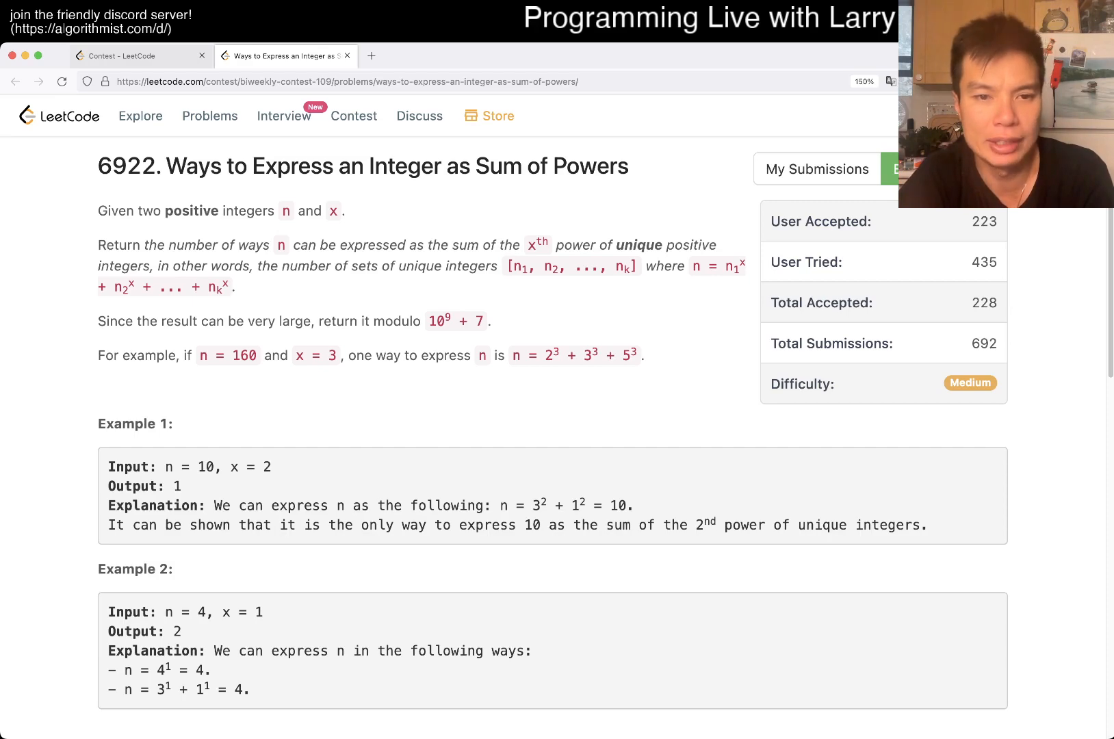
Step: Scroll down the editor to the cached count function where the note will go
scroll(down, 3)
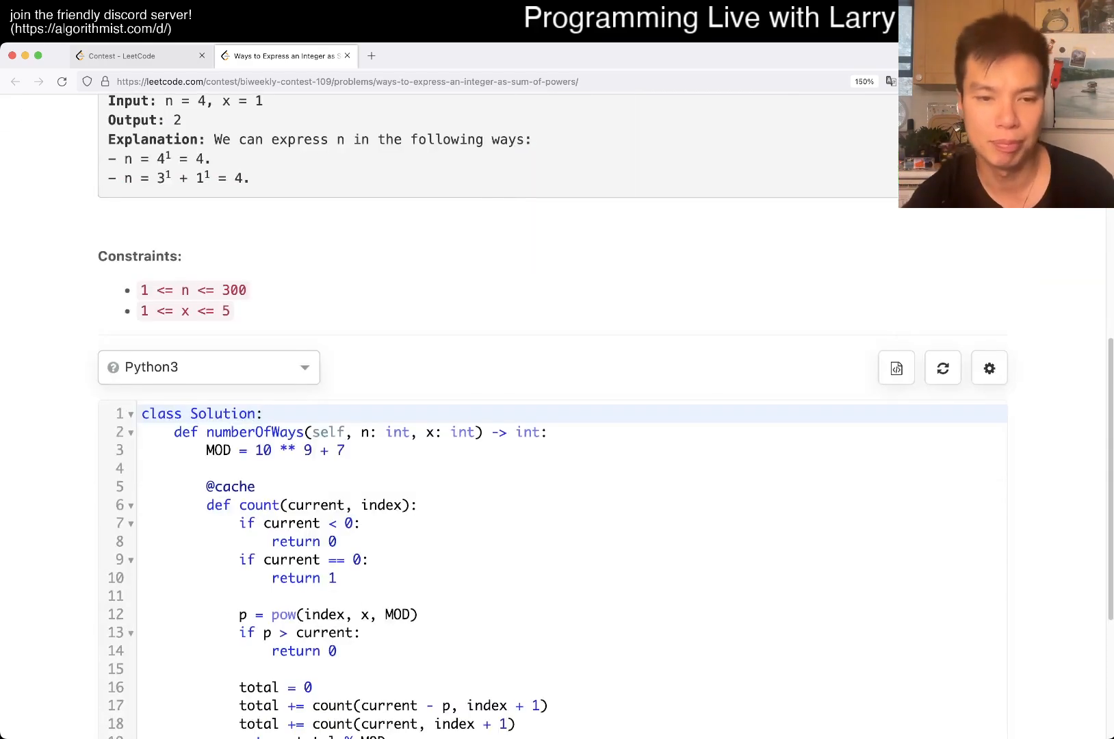
scroll(down, 3)
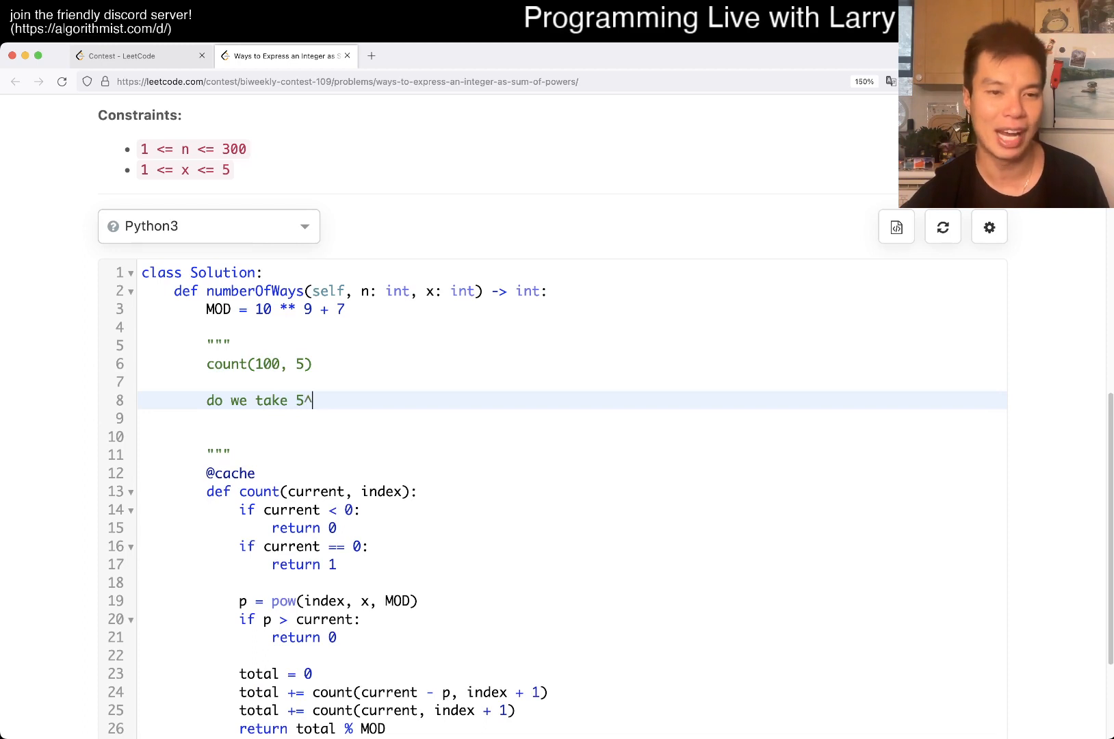
Step: End the note with 'do we take 5^x?' and add '# if we take index^x' above the recursive call
text(x?)
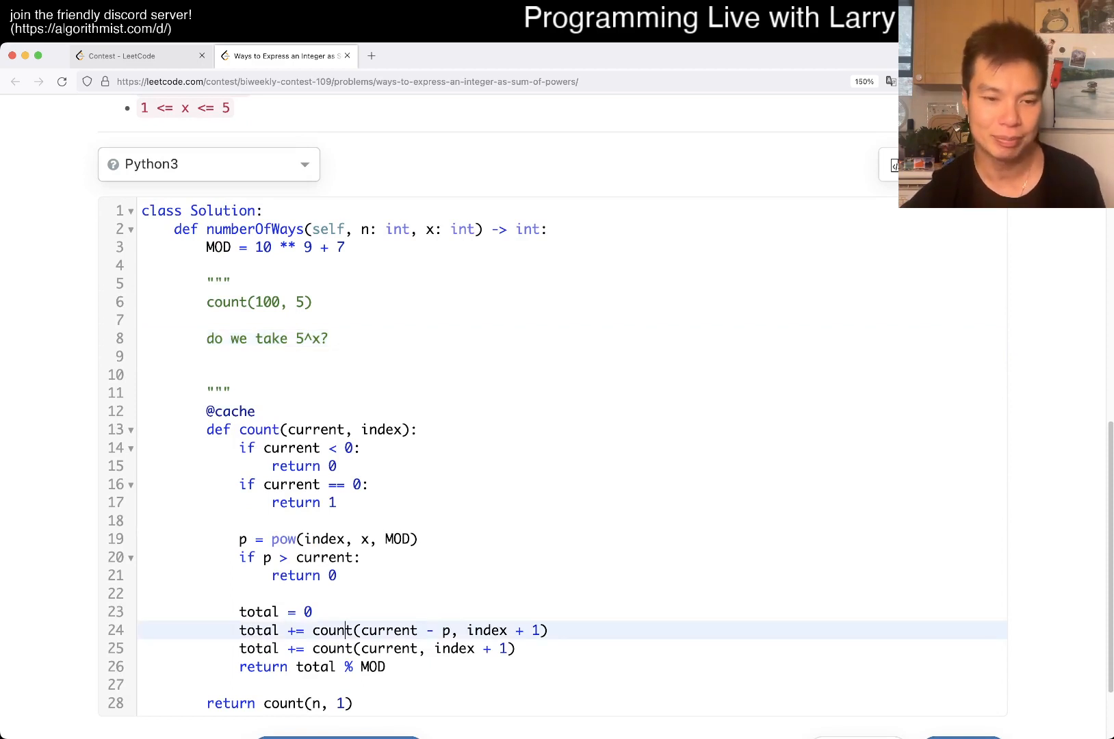
text(# if we take x)
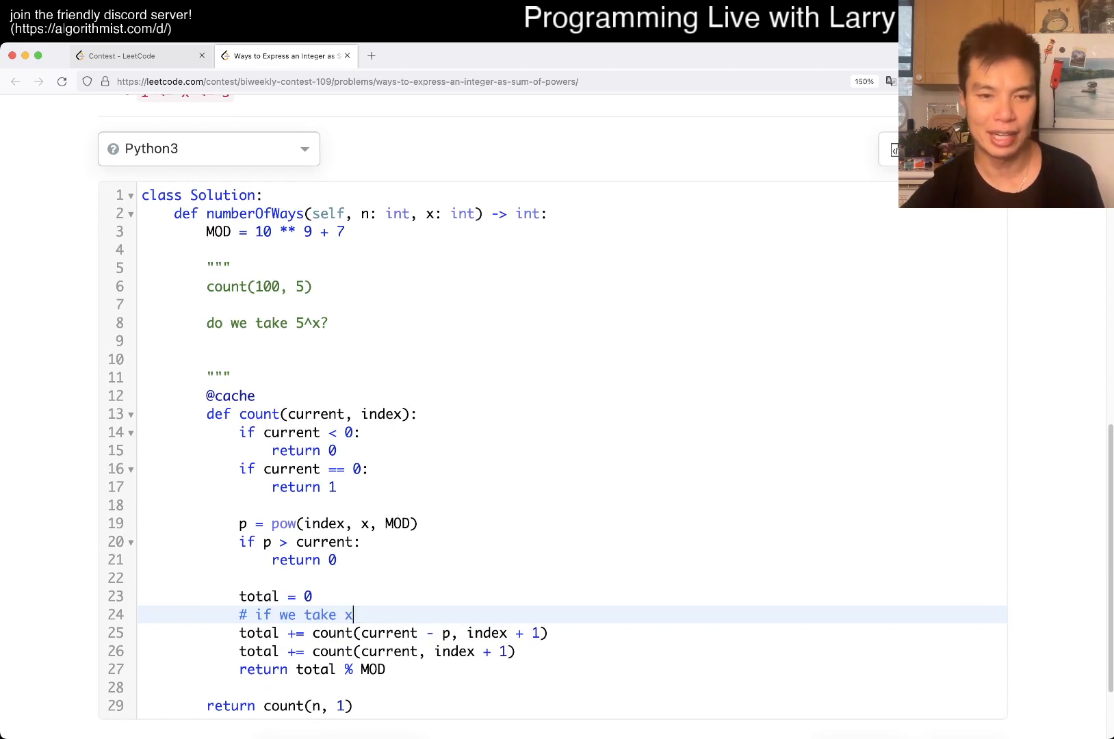
text(index^p)
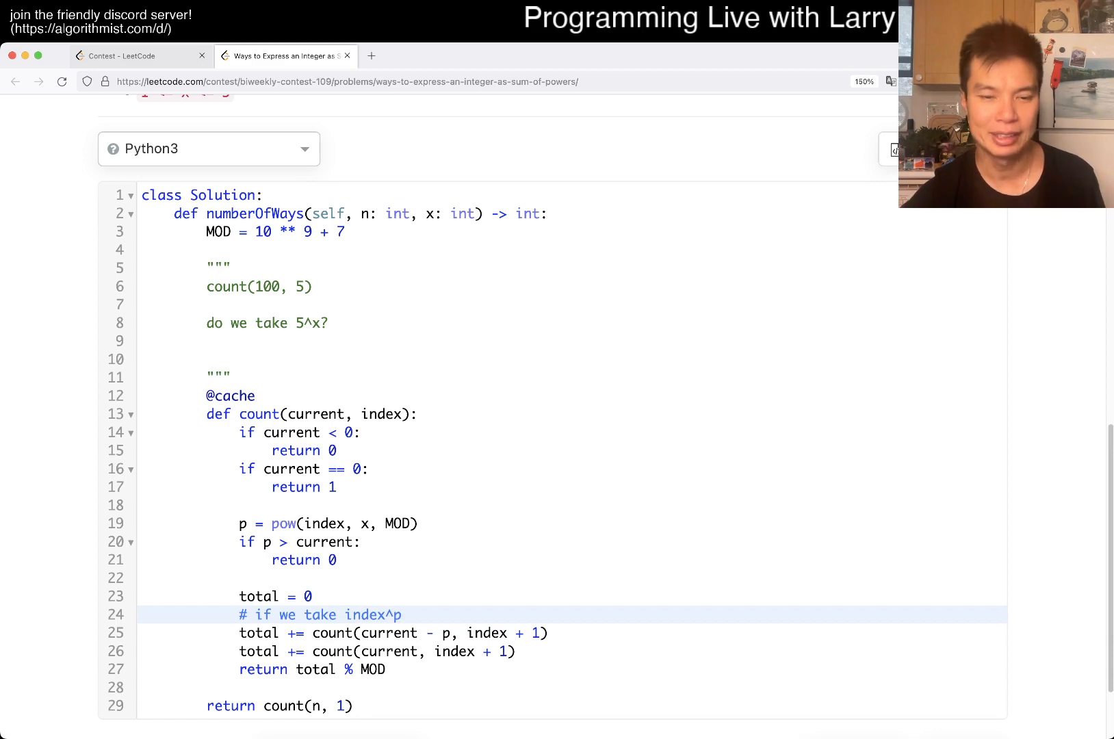
text(x)
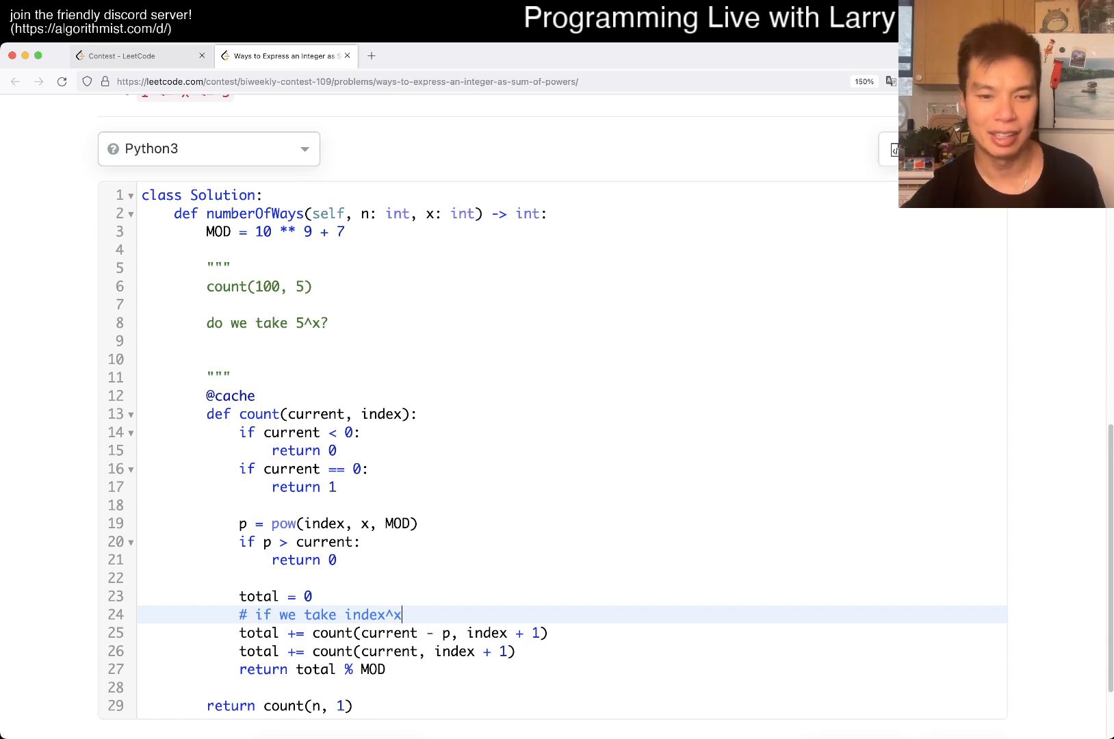
scroll(down, 3)
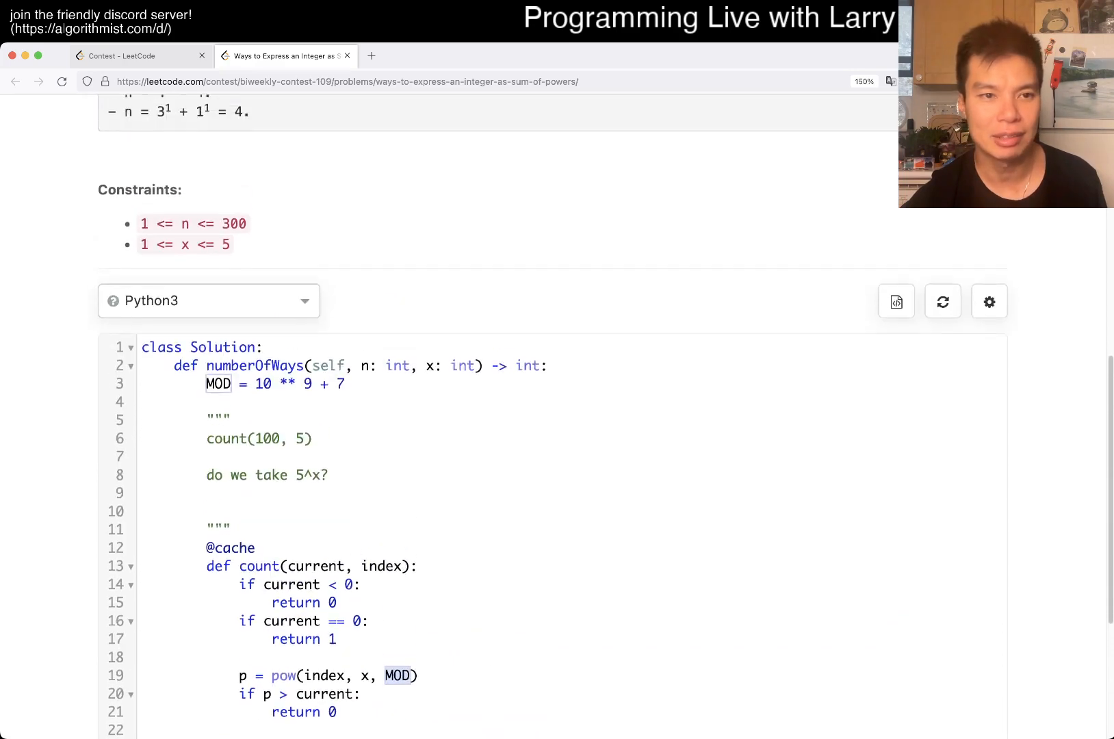
scroll(down, 3)
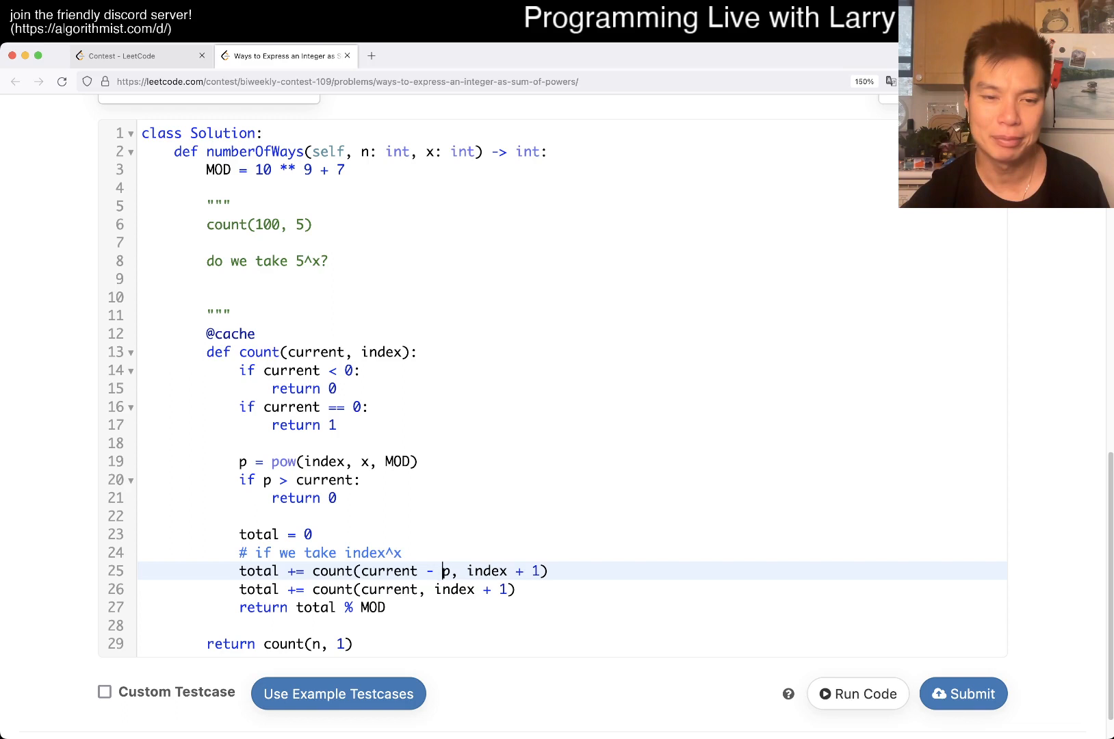
click(388, 553)
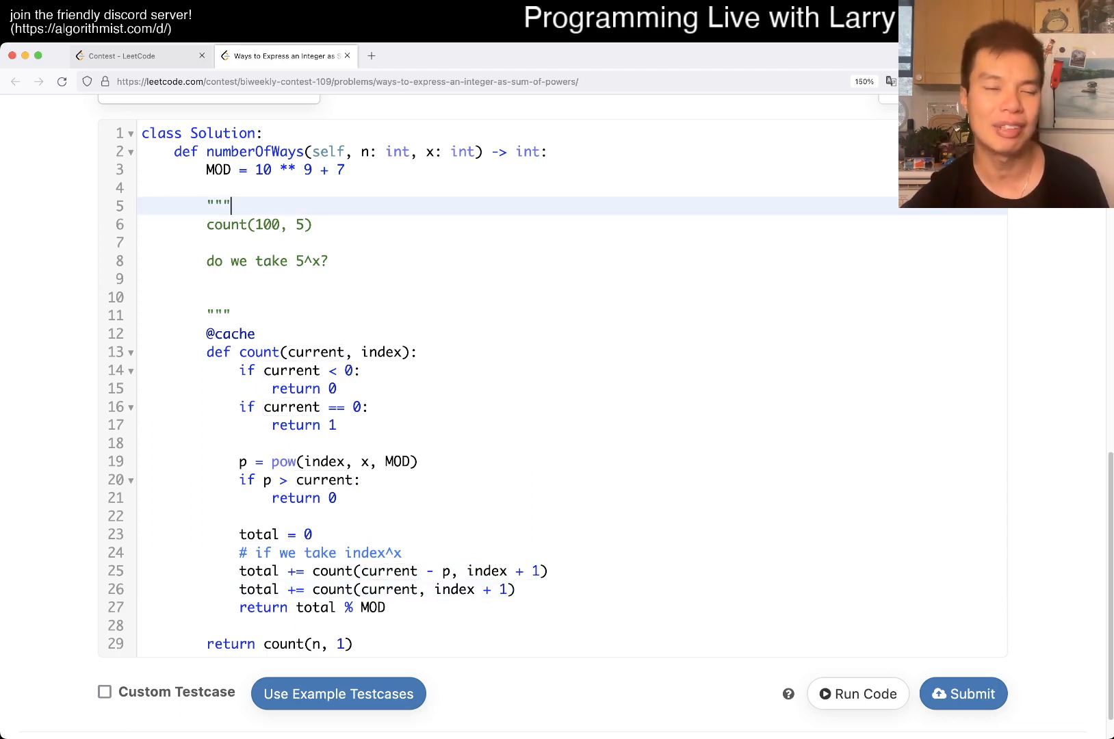
Step: Replace the scratch docstring with a comment that current and index range 0 to n
drag(235, 206, 221, 297)
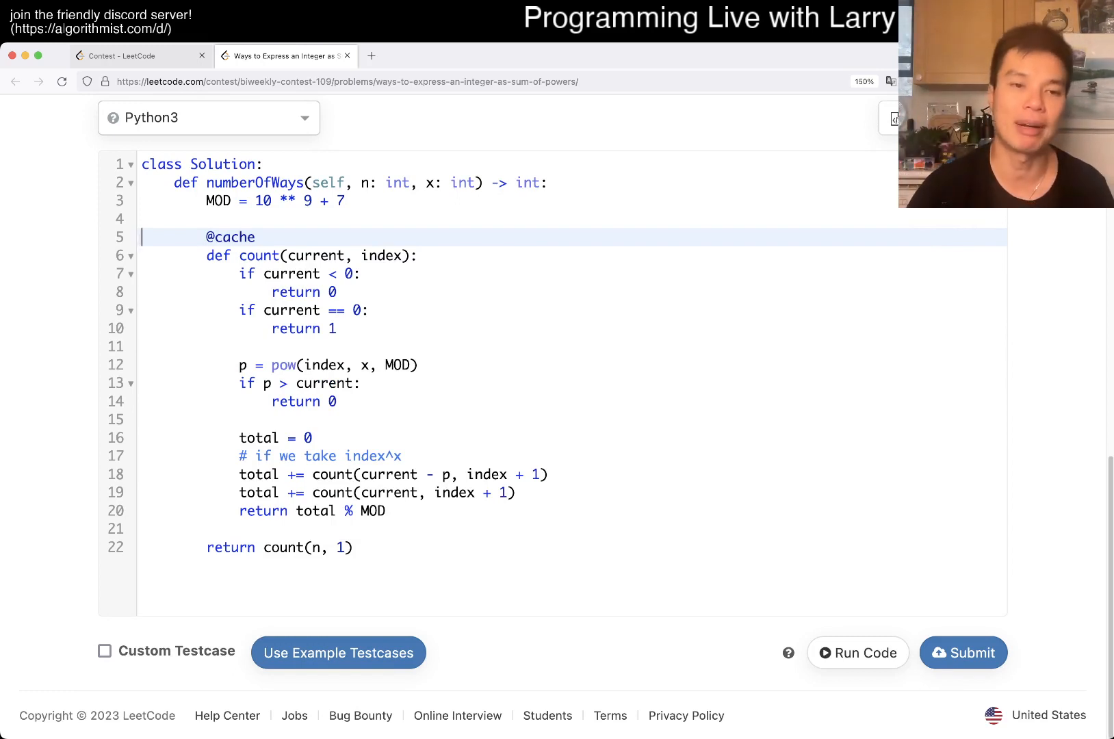
text(# current -> 0 to n)
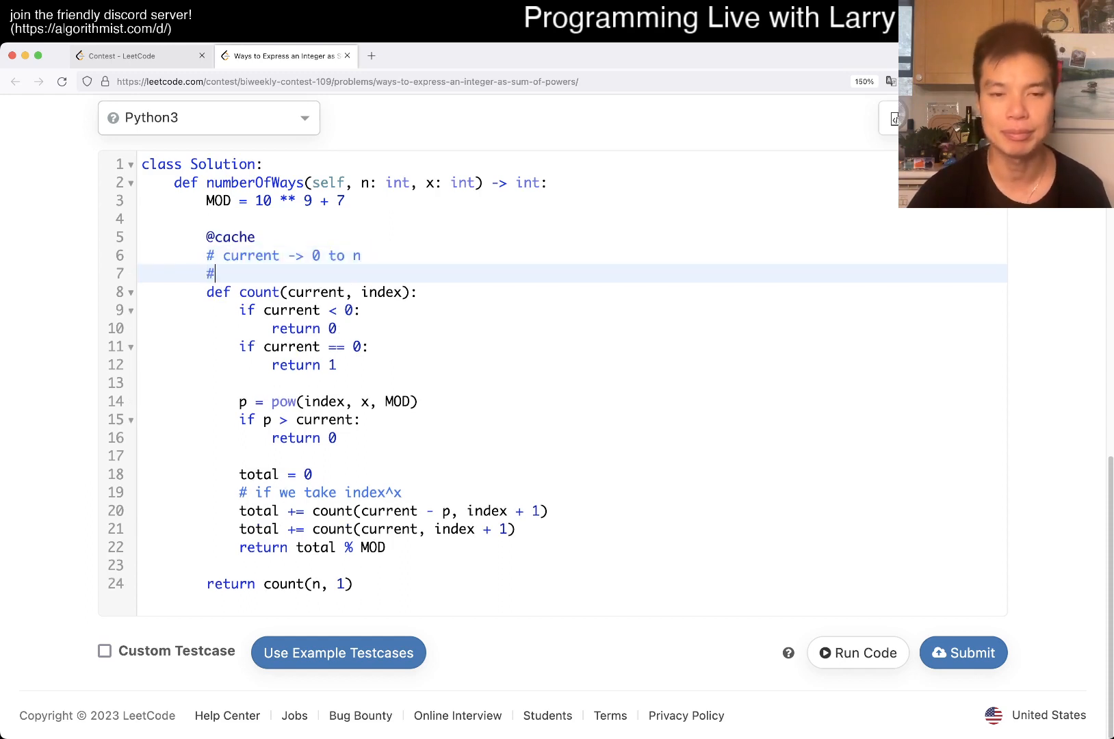
text(index ?)
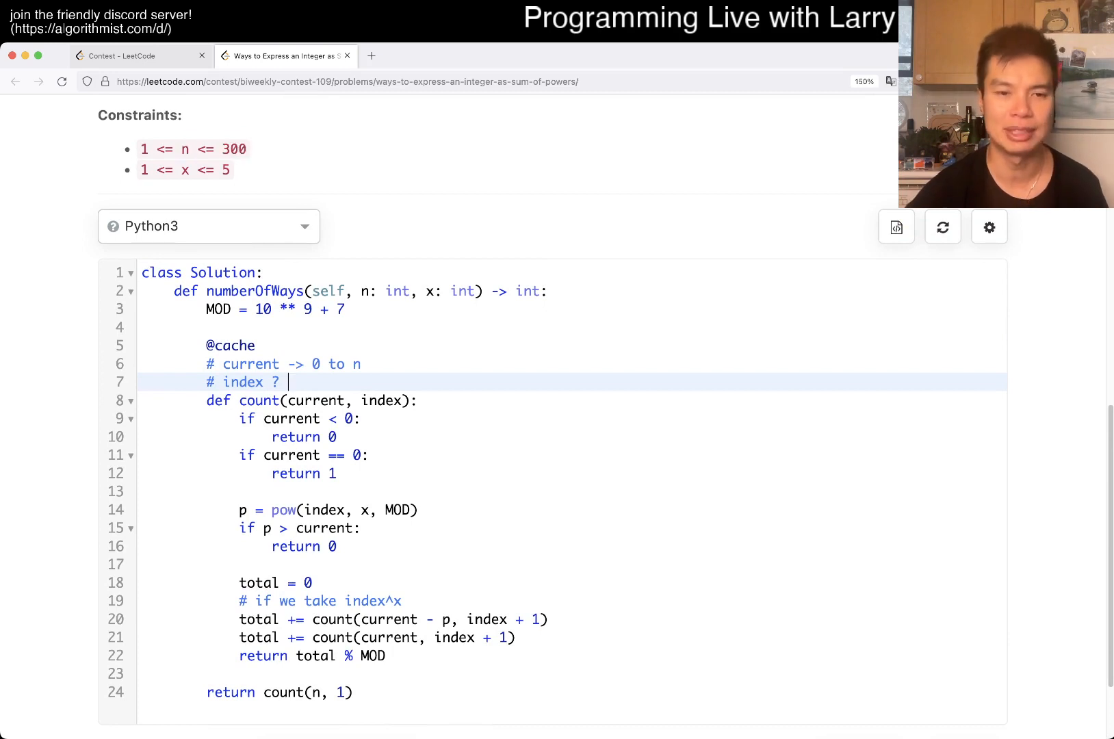
text(-> 0 to n)
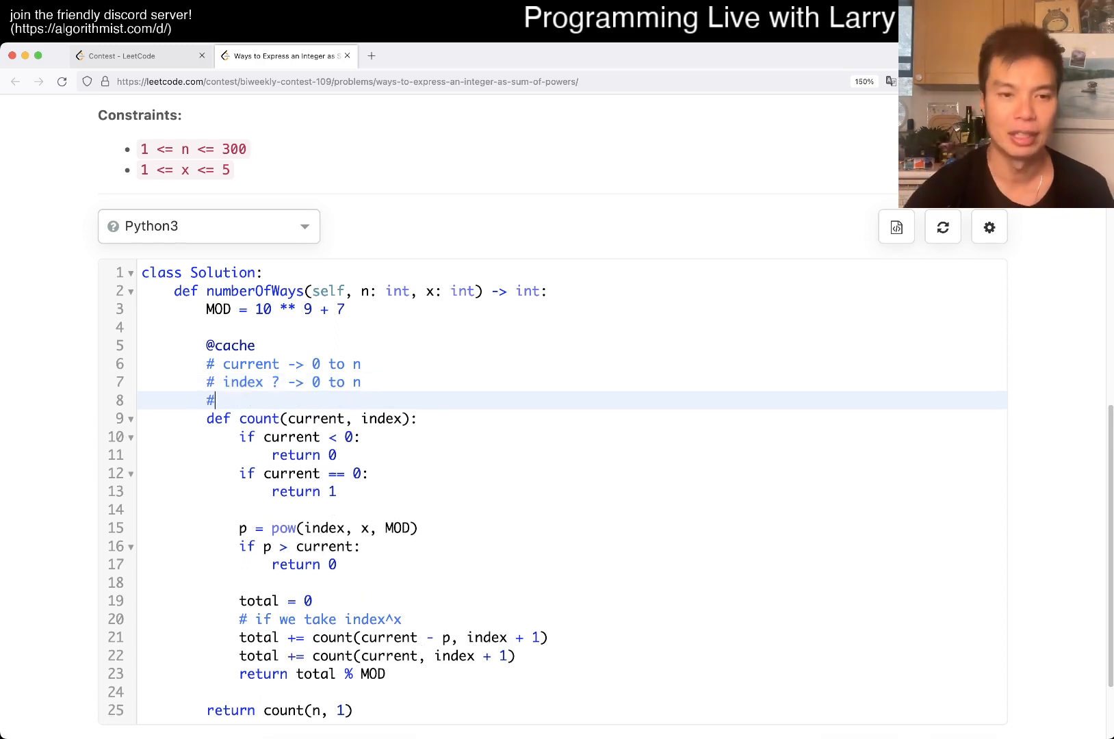
Step: Add an O(N^2) complexity comment and append '% MOD' to return count(n, 1)
text(O(N^2) time and spac)
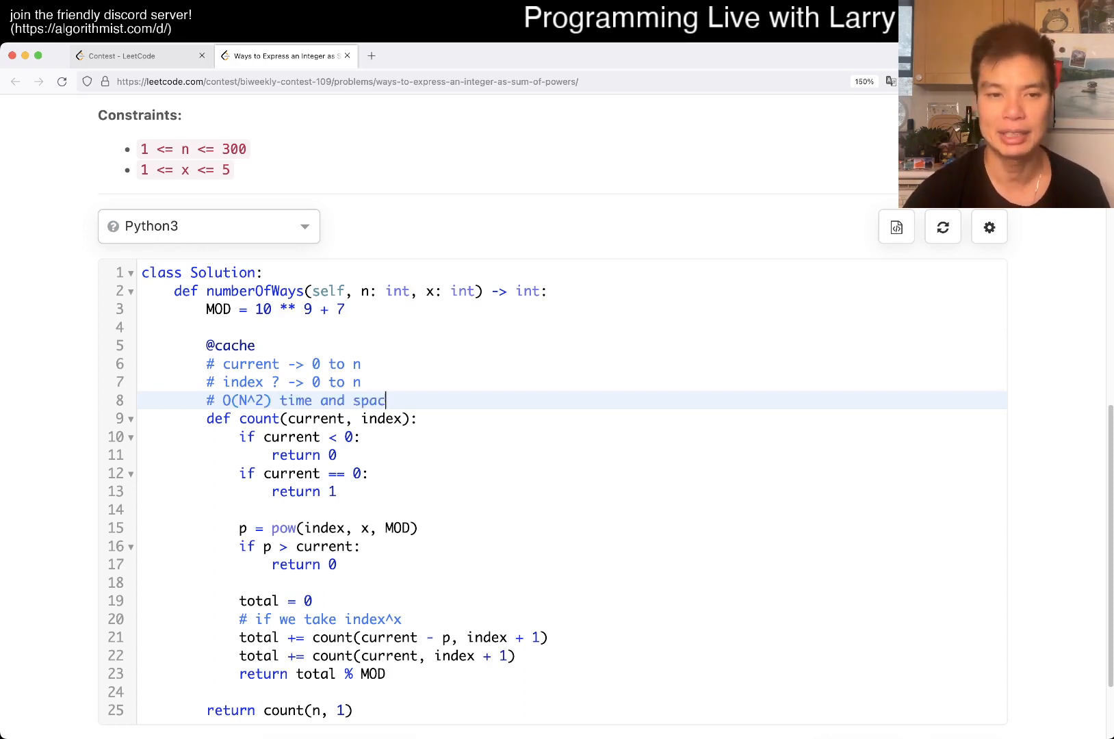
text(e)
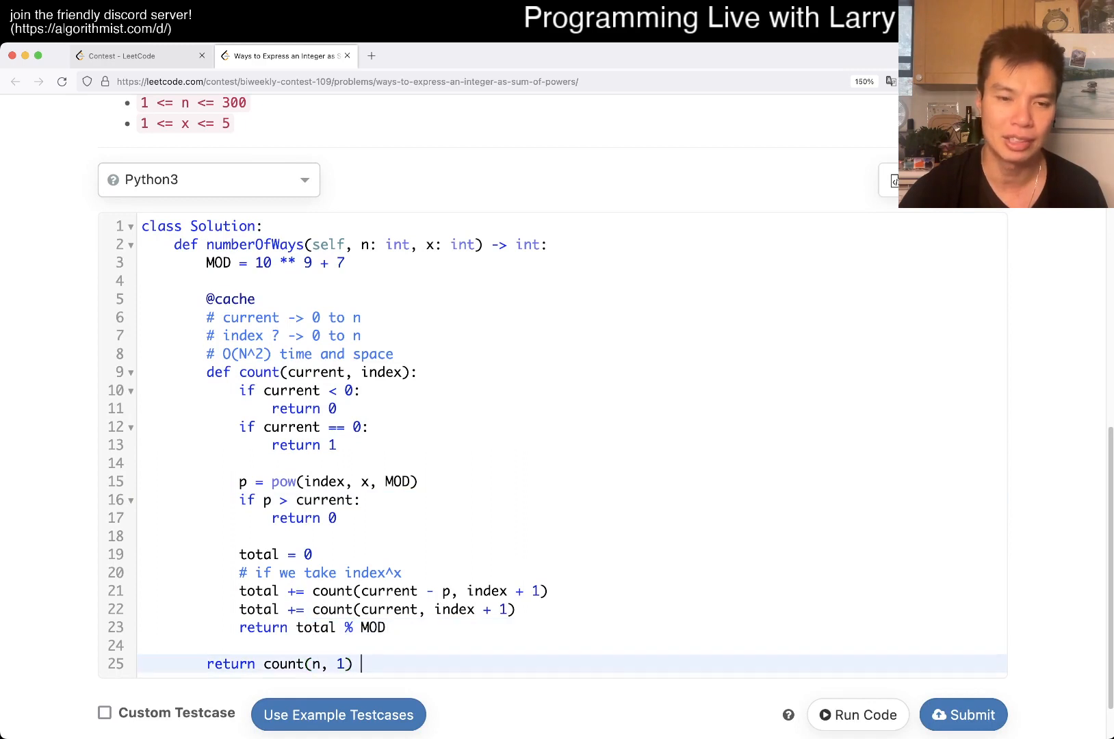
text(% MOD)
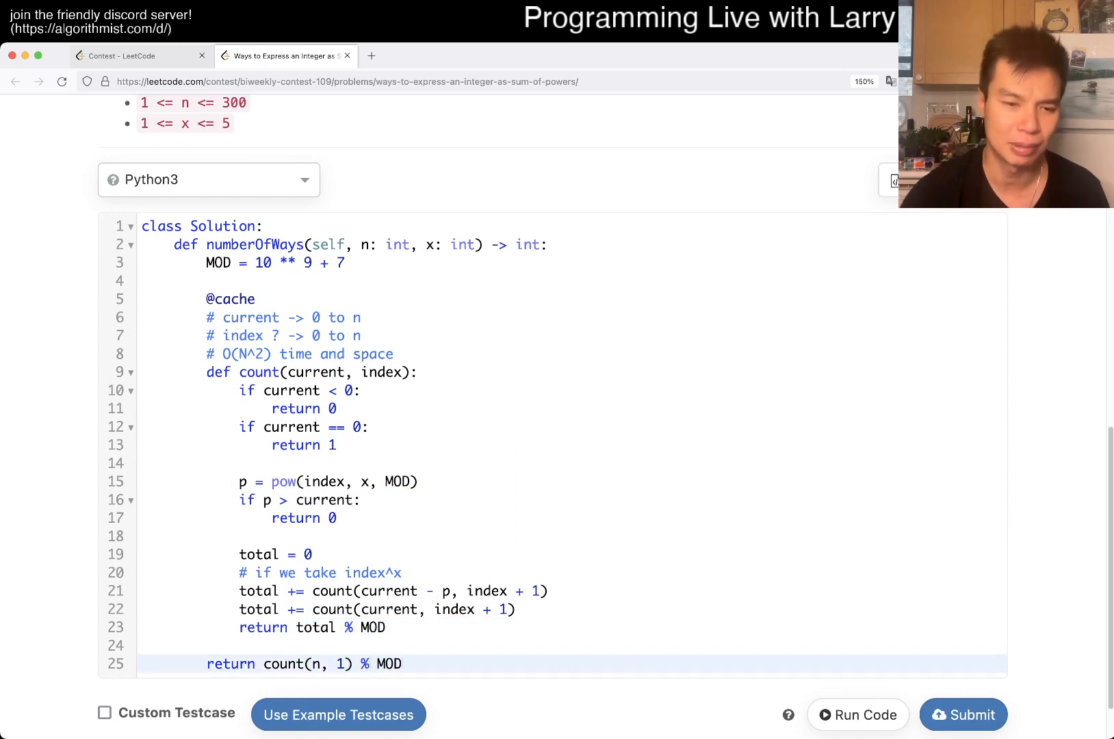
key(backspace)
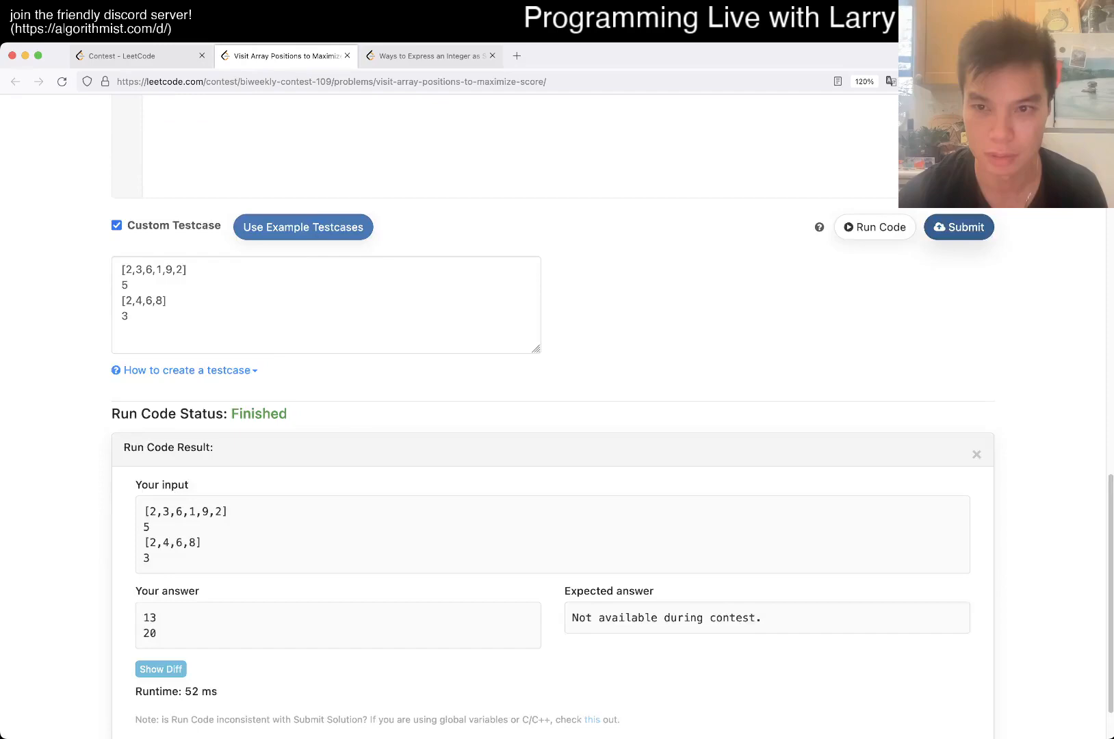
Step: Switch to the 'Ways to Express an Integer as Sum of Powers' tab
click(959, 227)
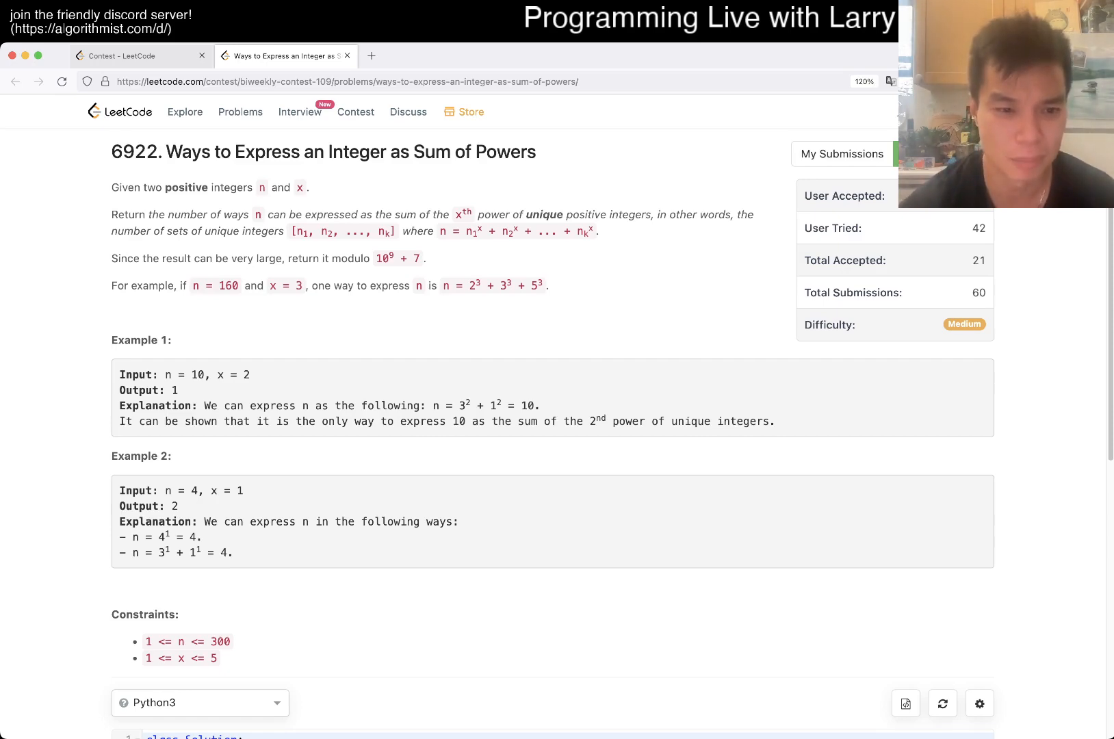
scroll(down, 3)
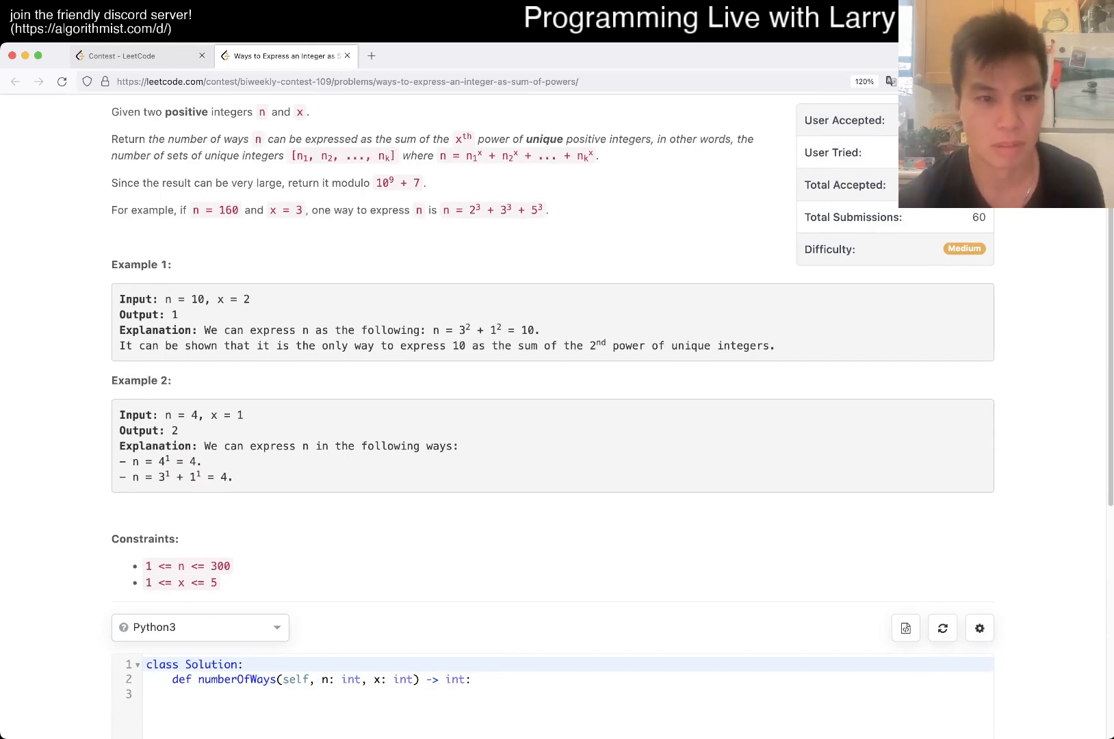
scroll(down, 3)
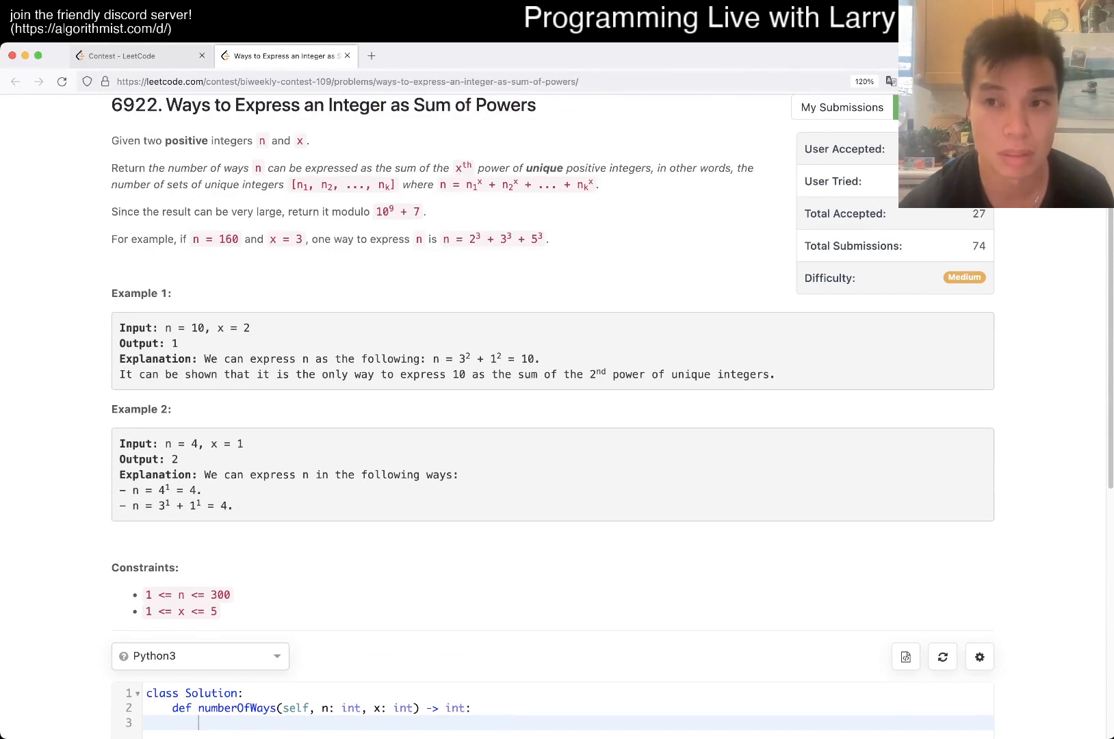
scroll(down, 3)
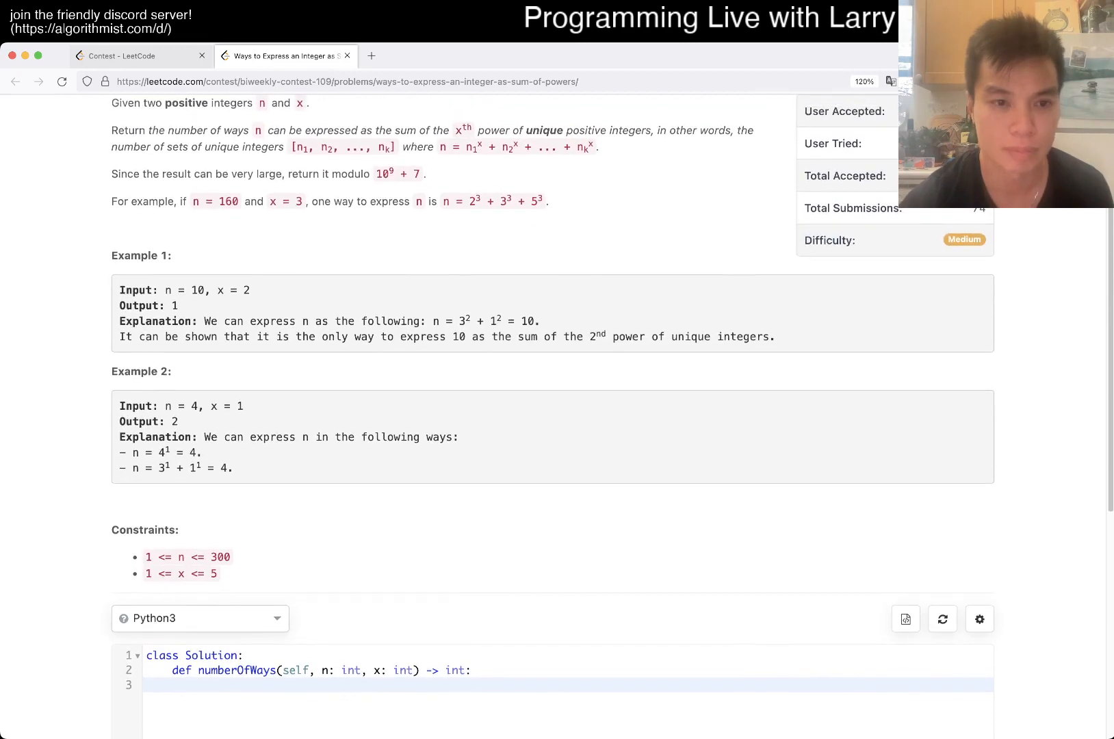
scroll(down, 3)
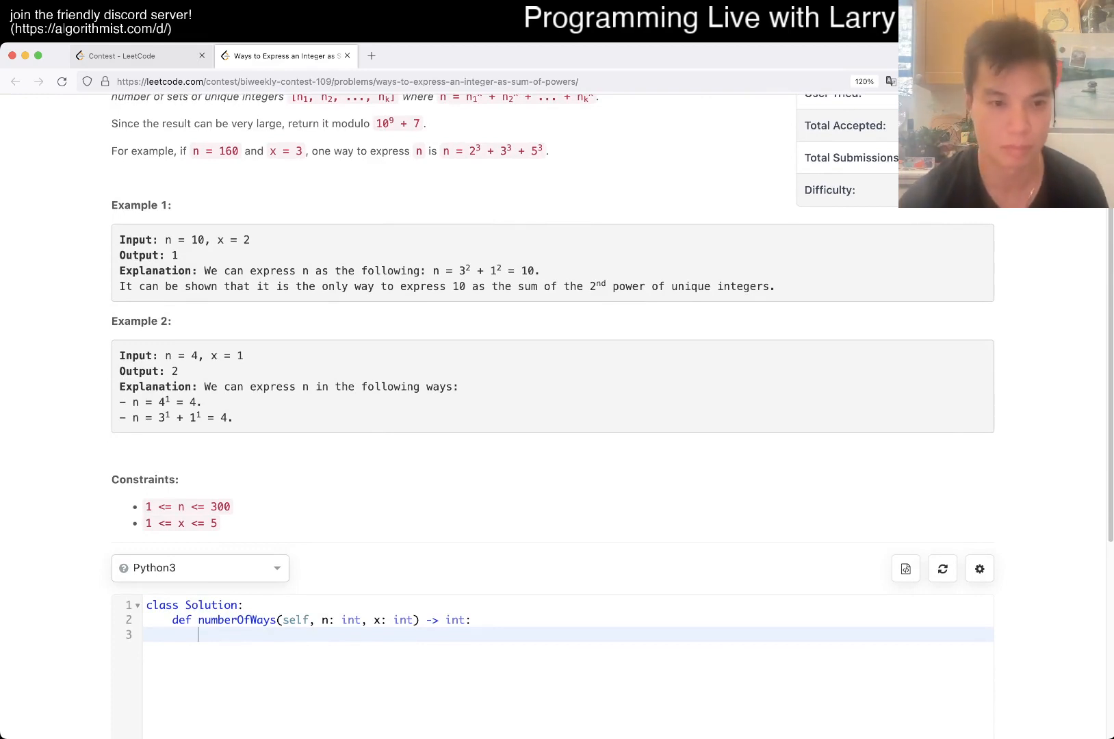
text(@cache)
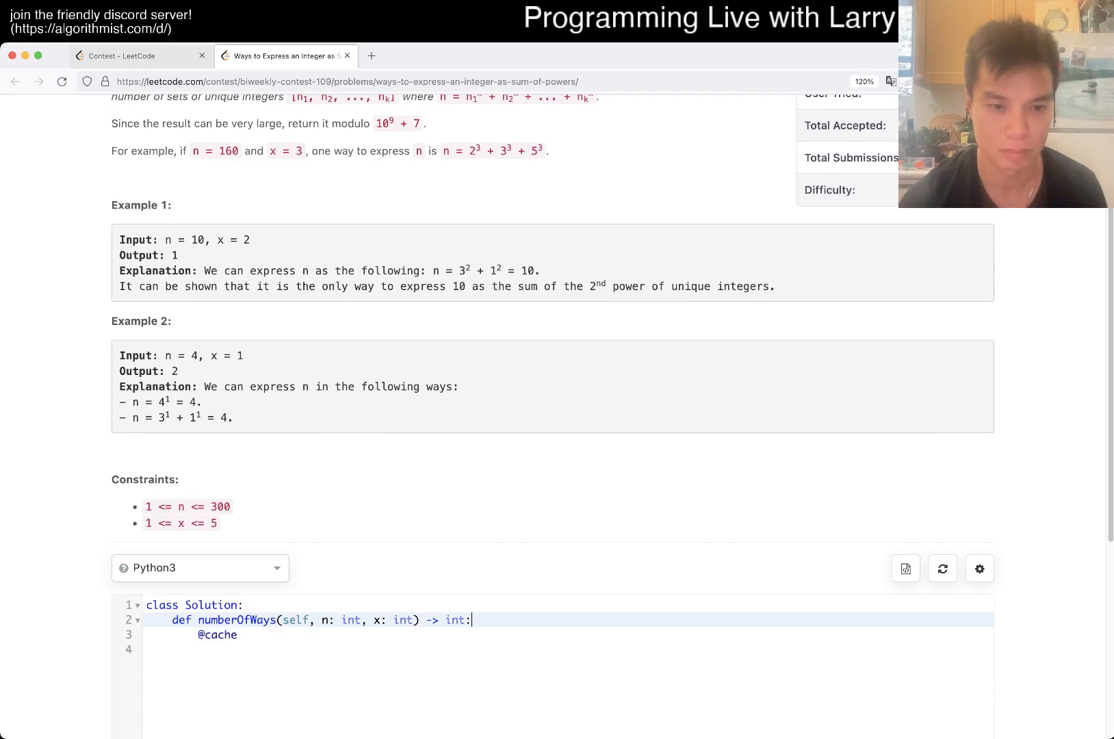
text(def count(x))
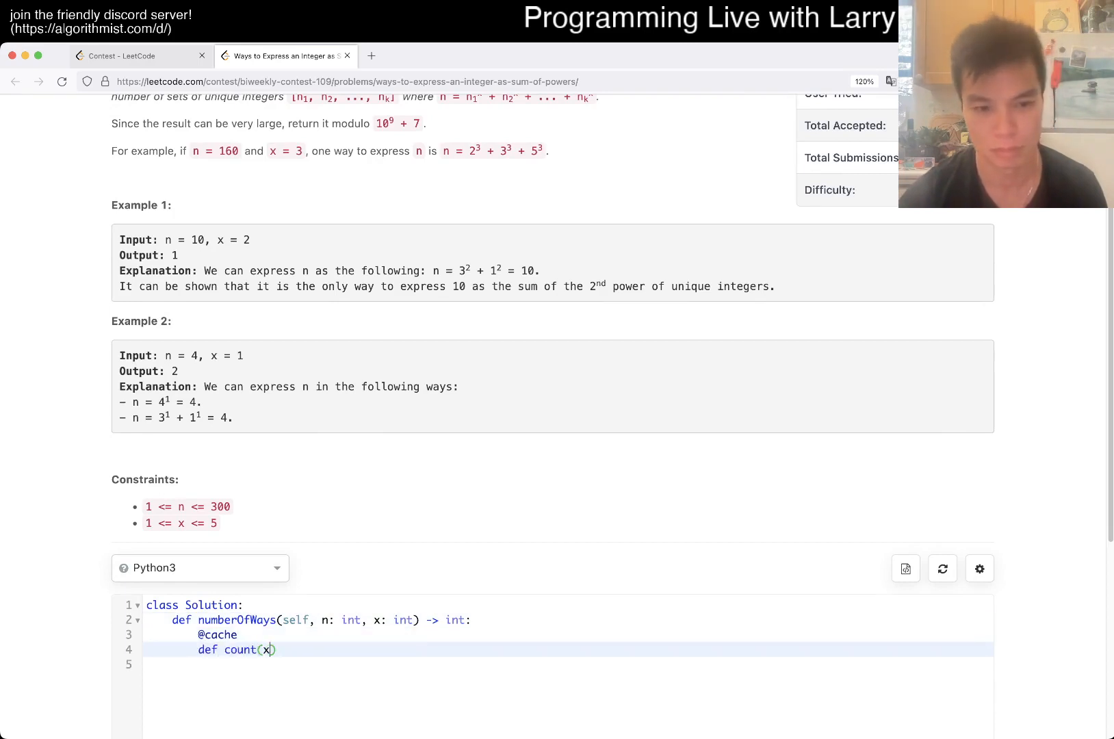
text(current,)
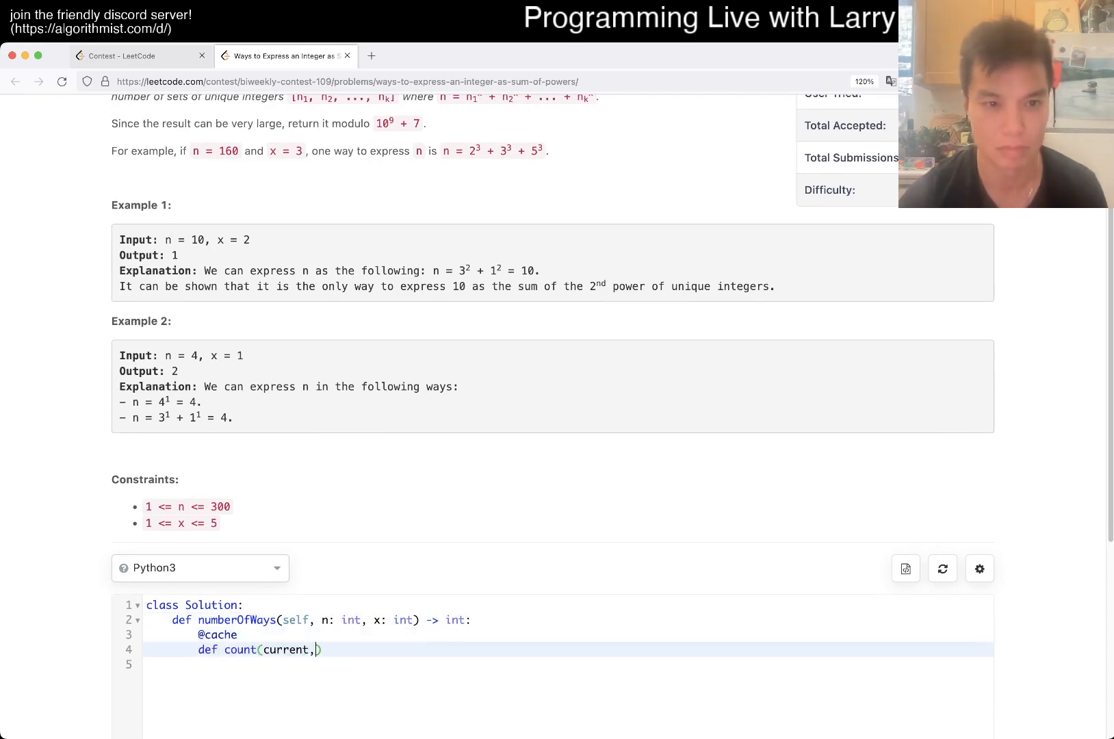
text(index)
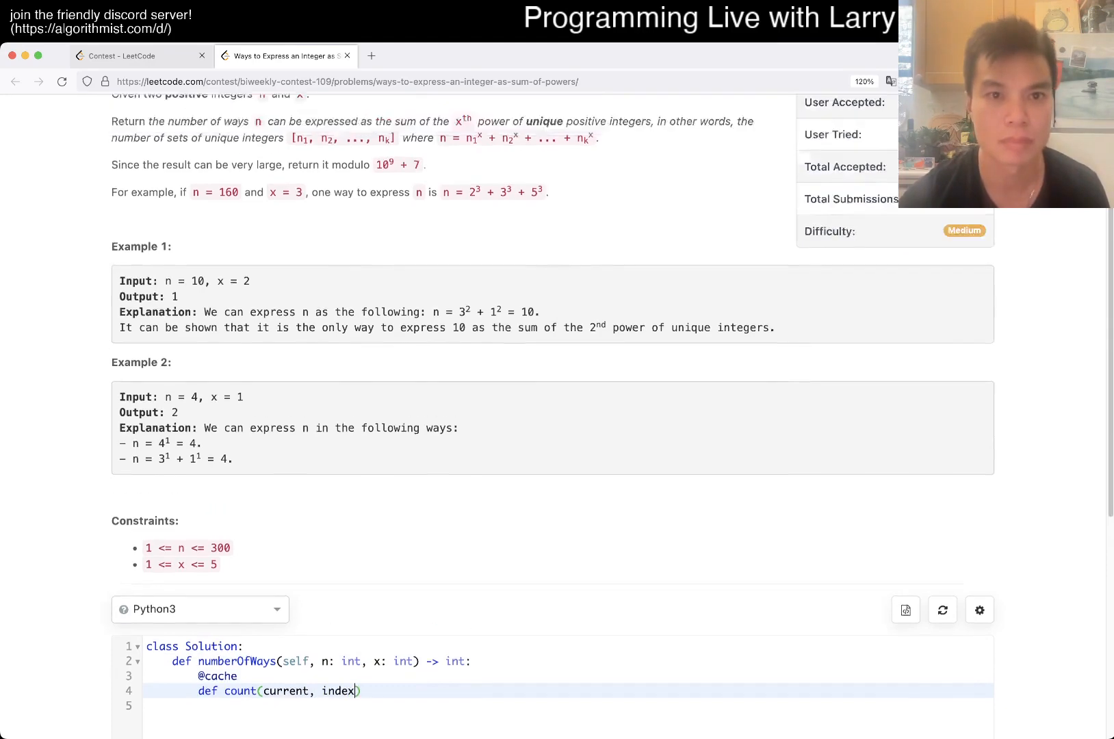
Step: Define the MOD constant and complete the count function's signature line
scroll(up, 3)
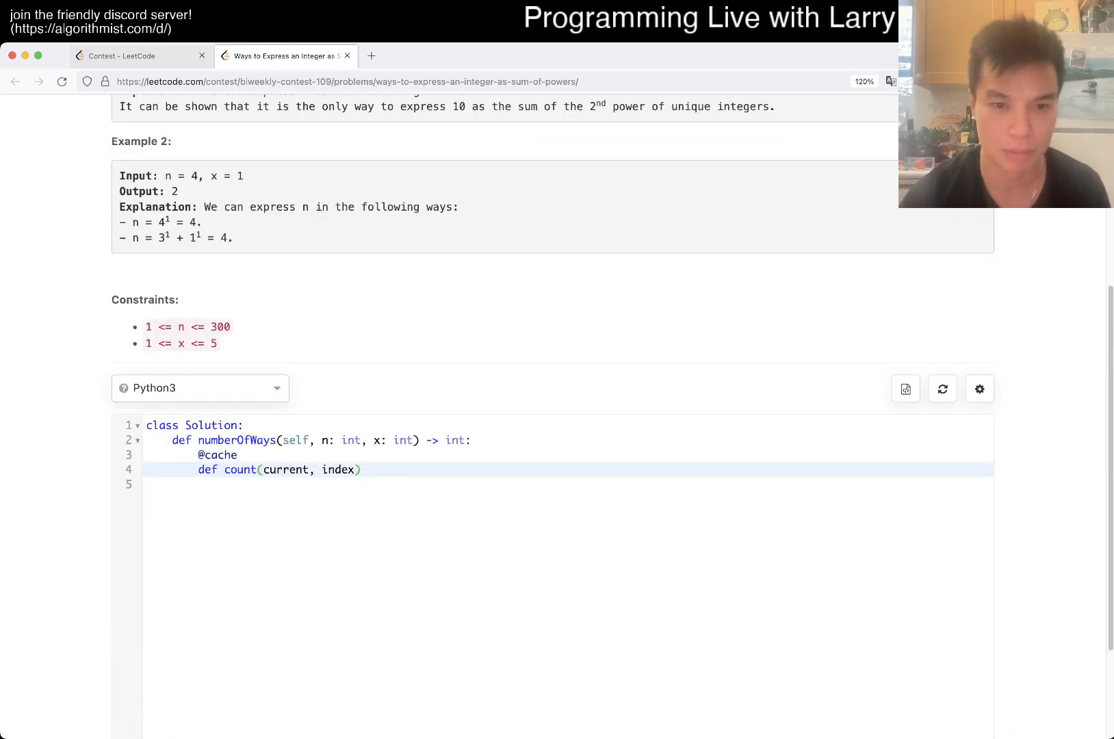
text(MOD = 10 ** 9 + 7)
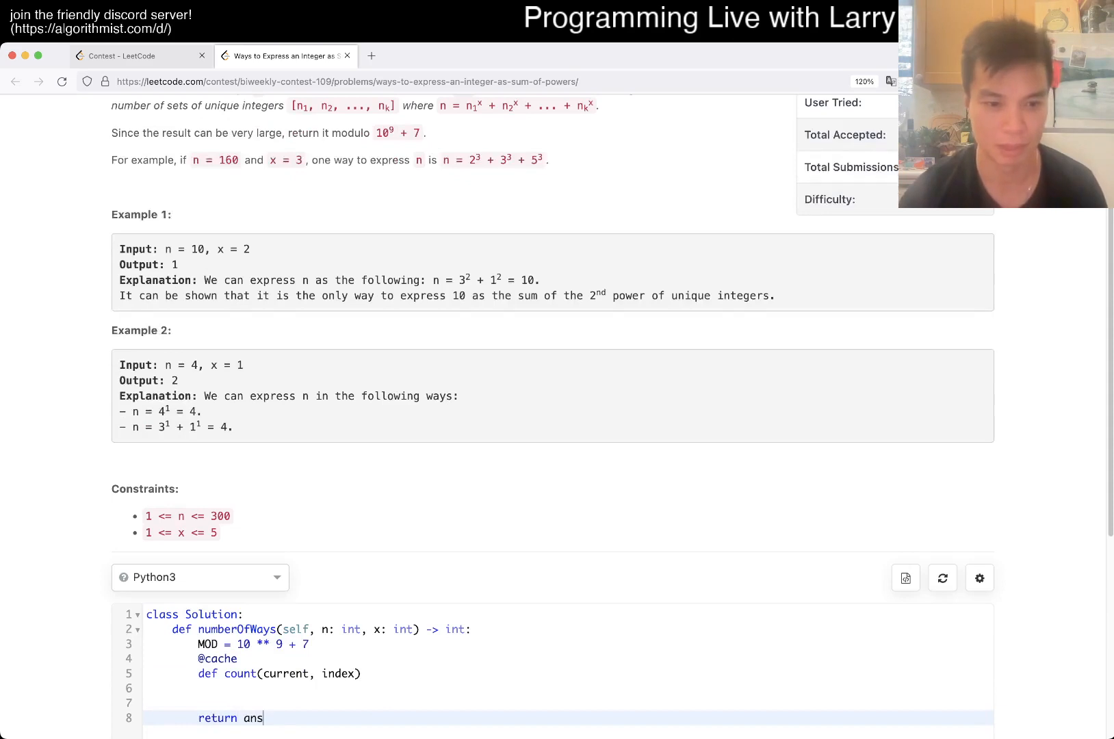
text(% MOD)
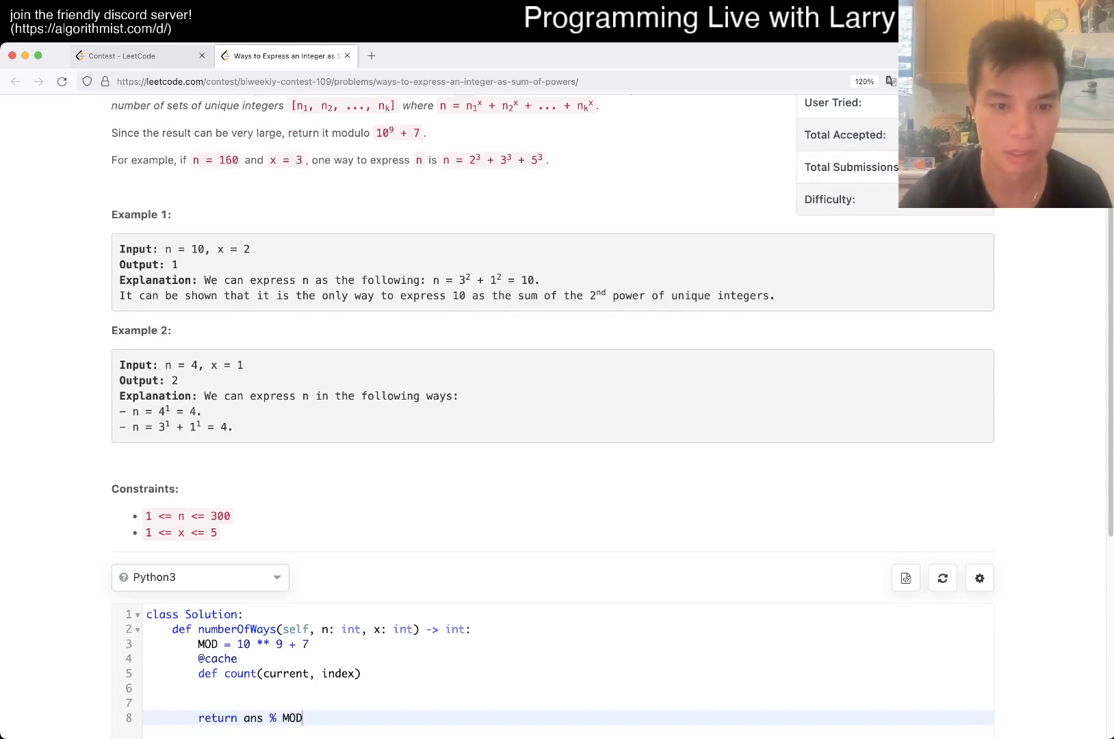
key(enter)
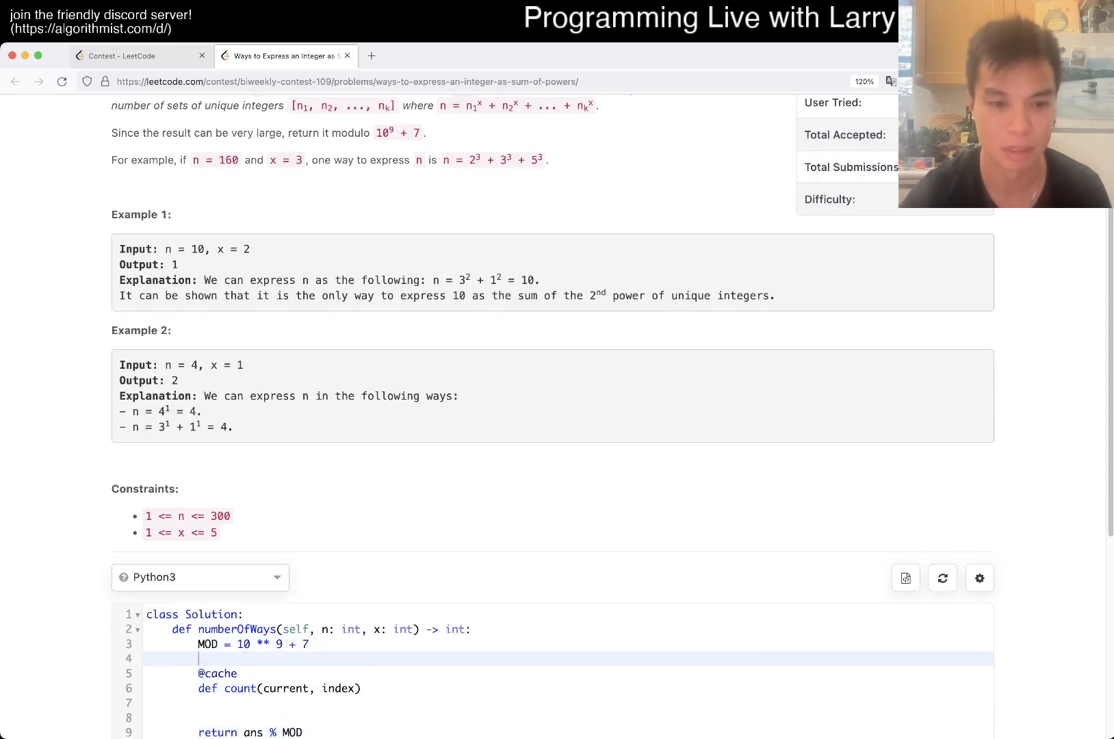
text(:)
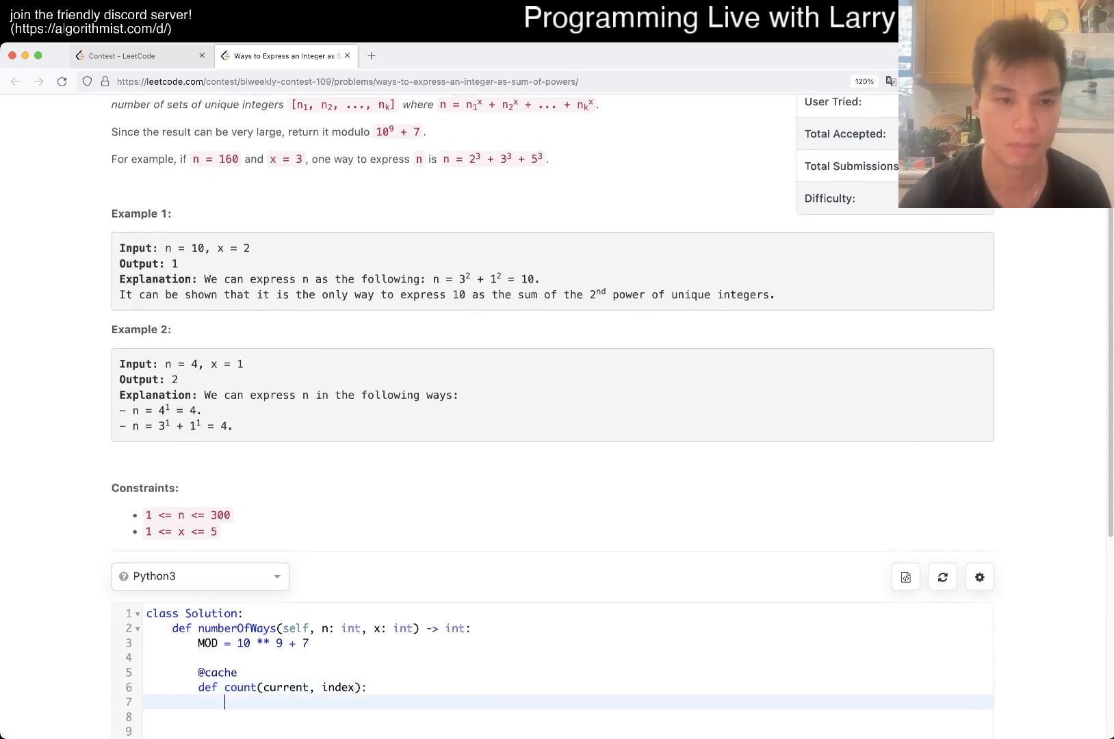
Step: Give count a total = 0 accumulator returning total % MOD, and return count(n, 1)
scroll(down, 3)
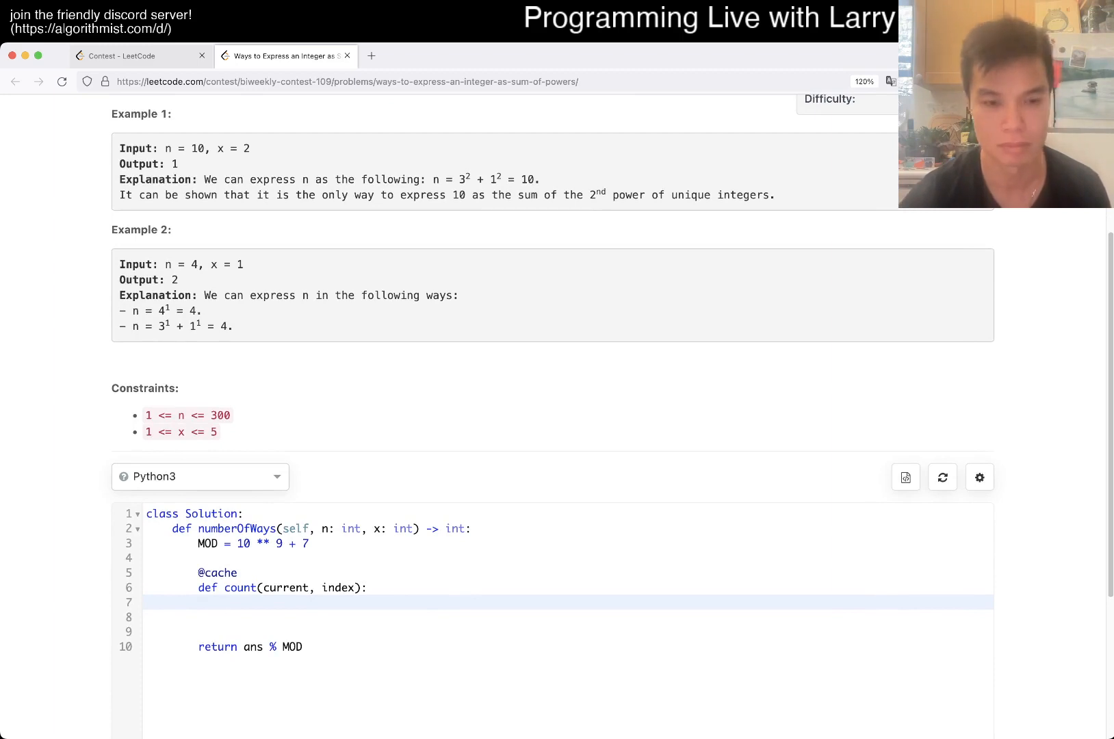
text(total = 0)
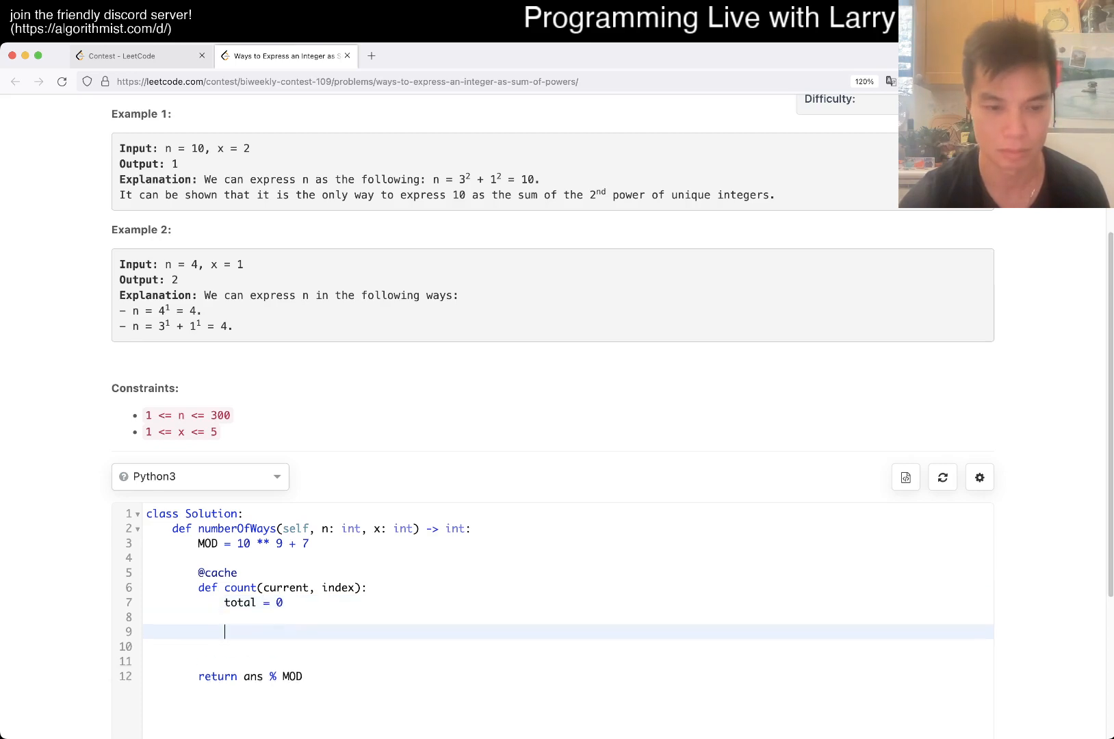
text(return total % MOD)
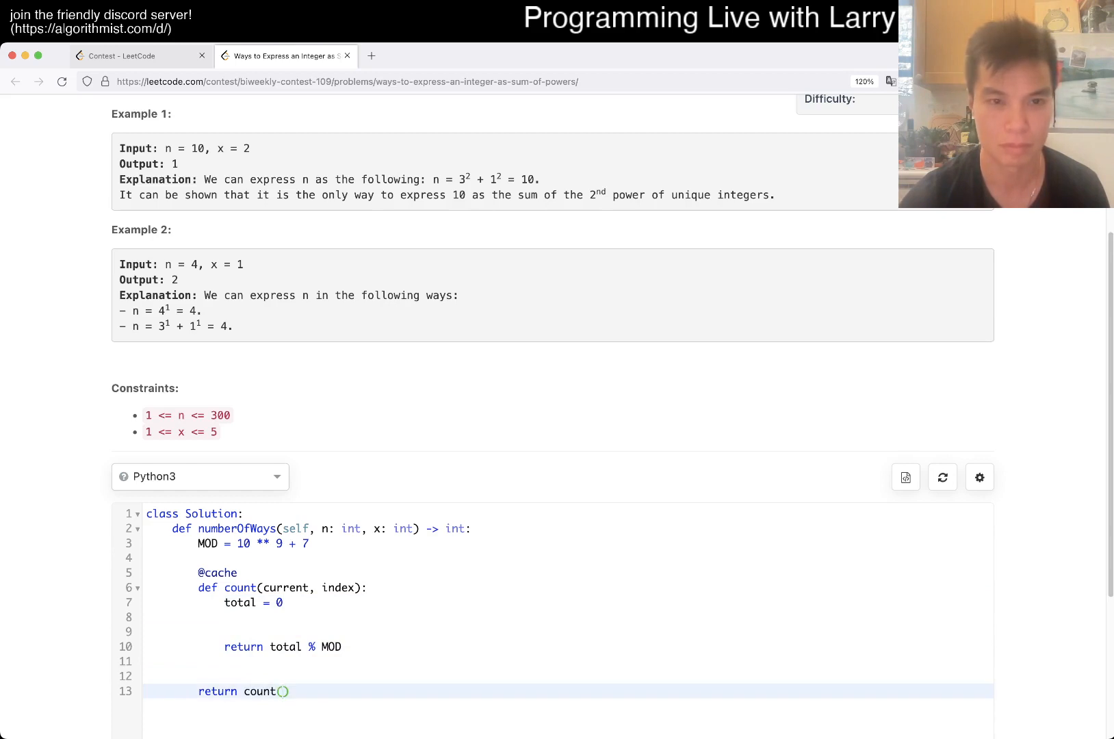
text(n)
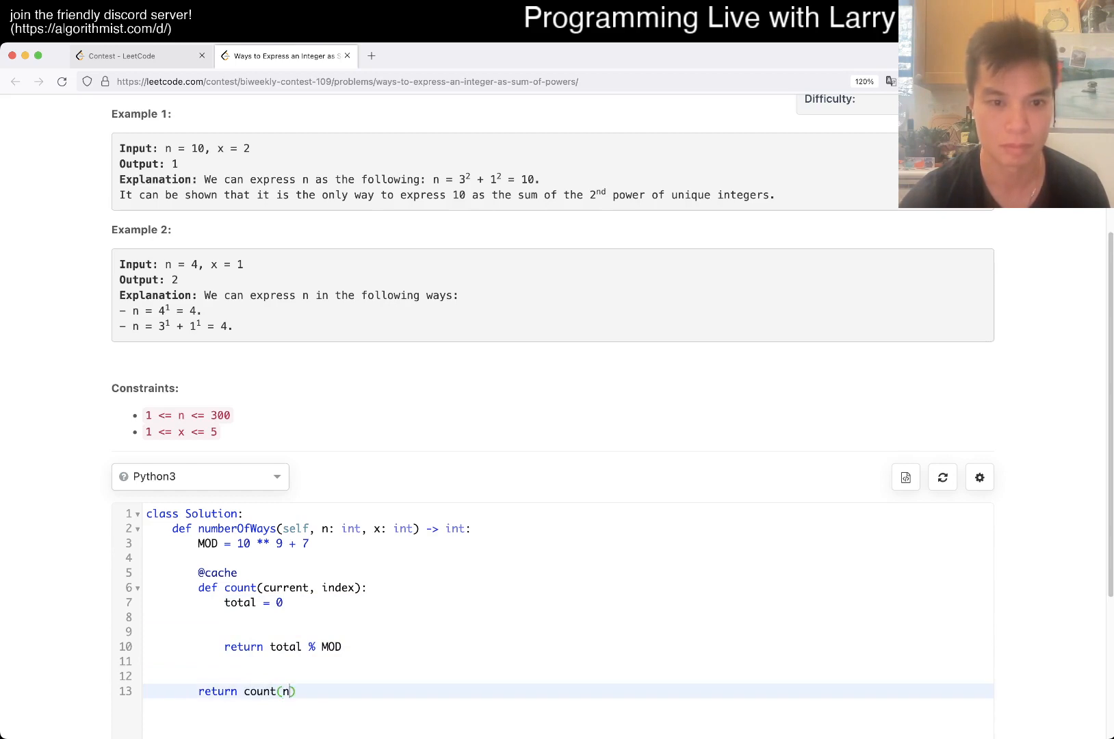
text(,)
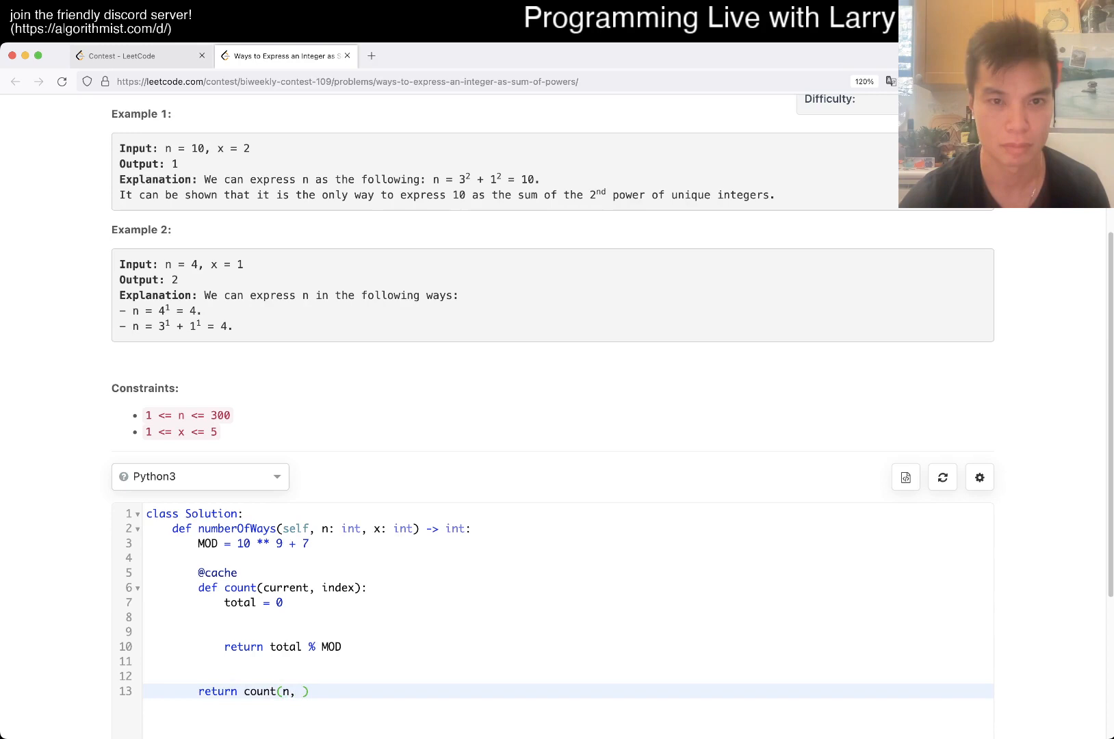
text(1)
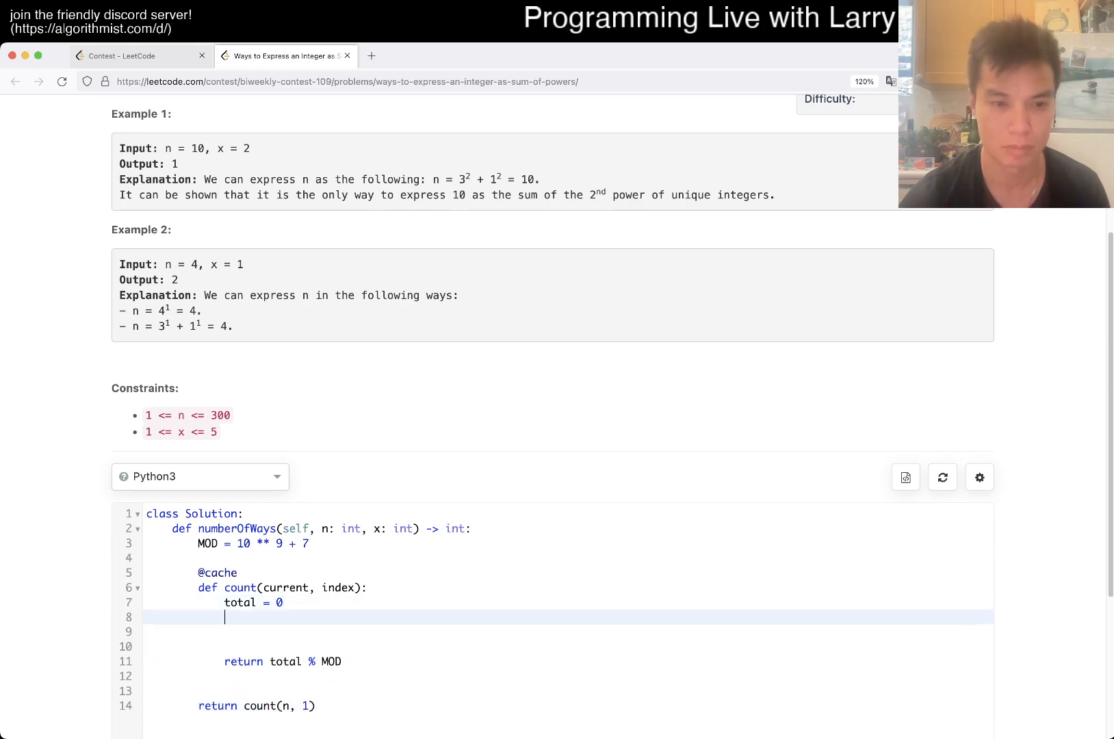
text(total += count()
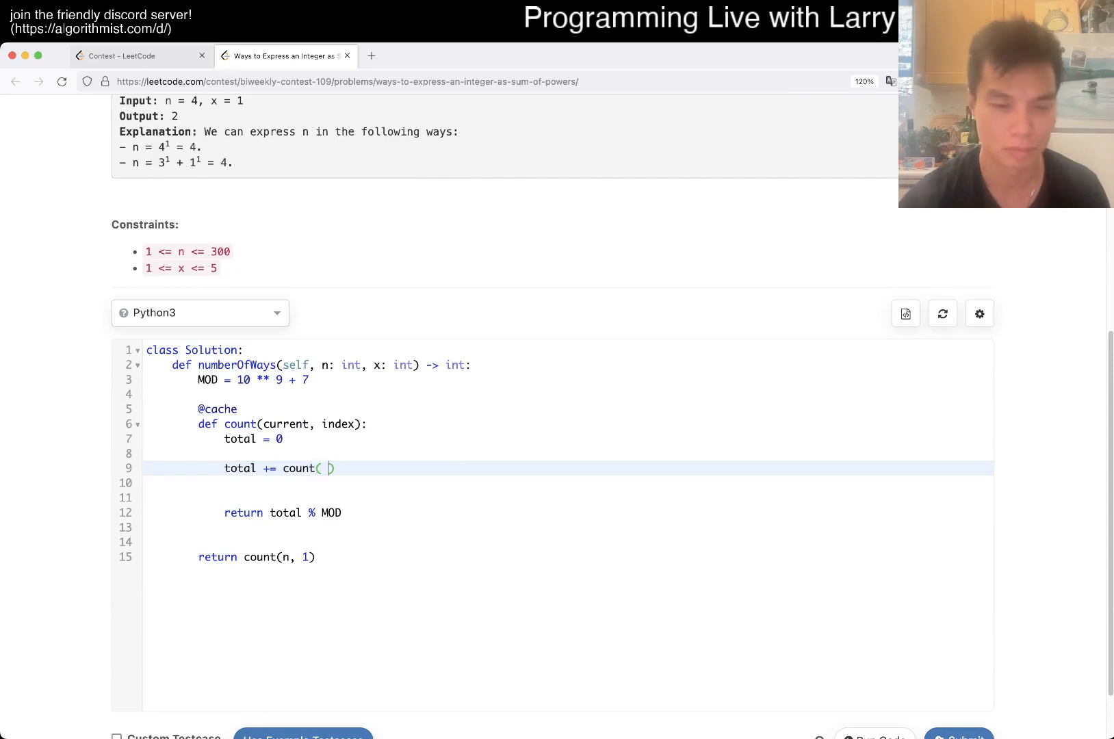
text(current -)
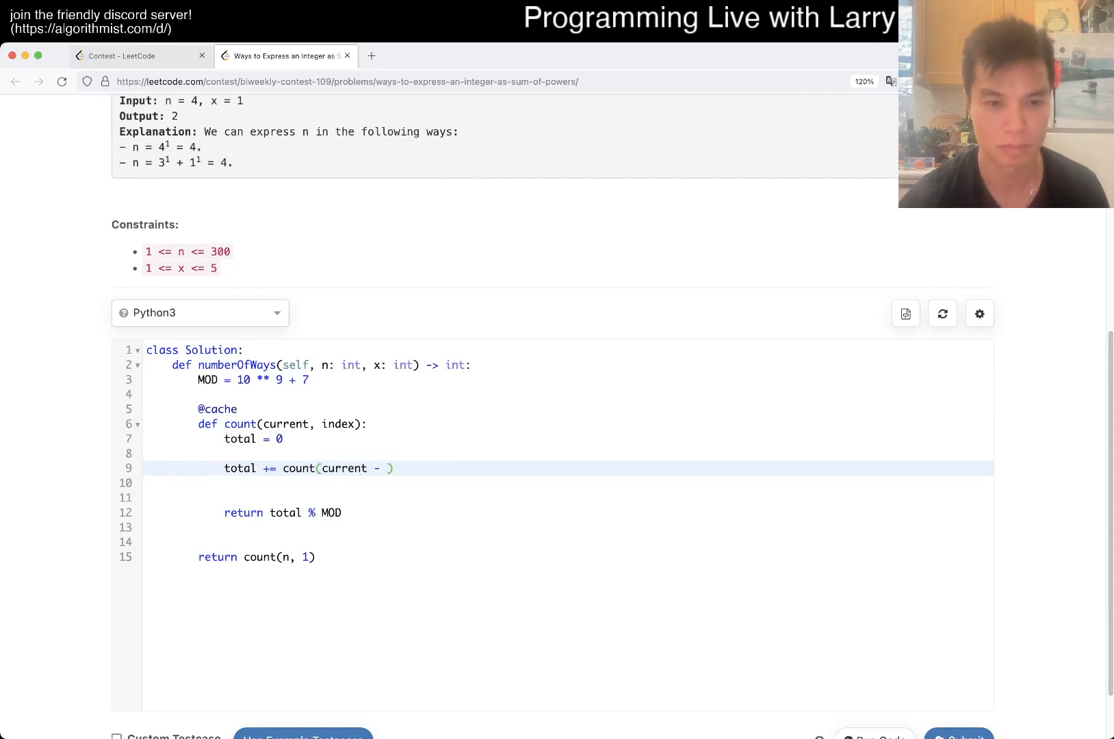
Step: Add base cases returning 0 for an overshot current and 1 when current == 0
click(367, 424)
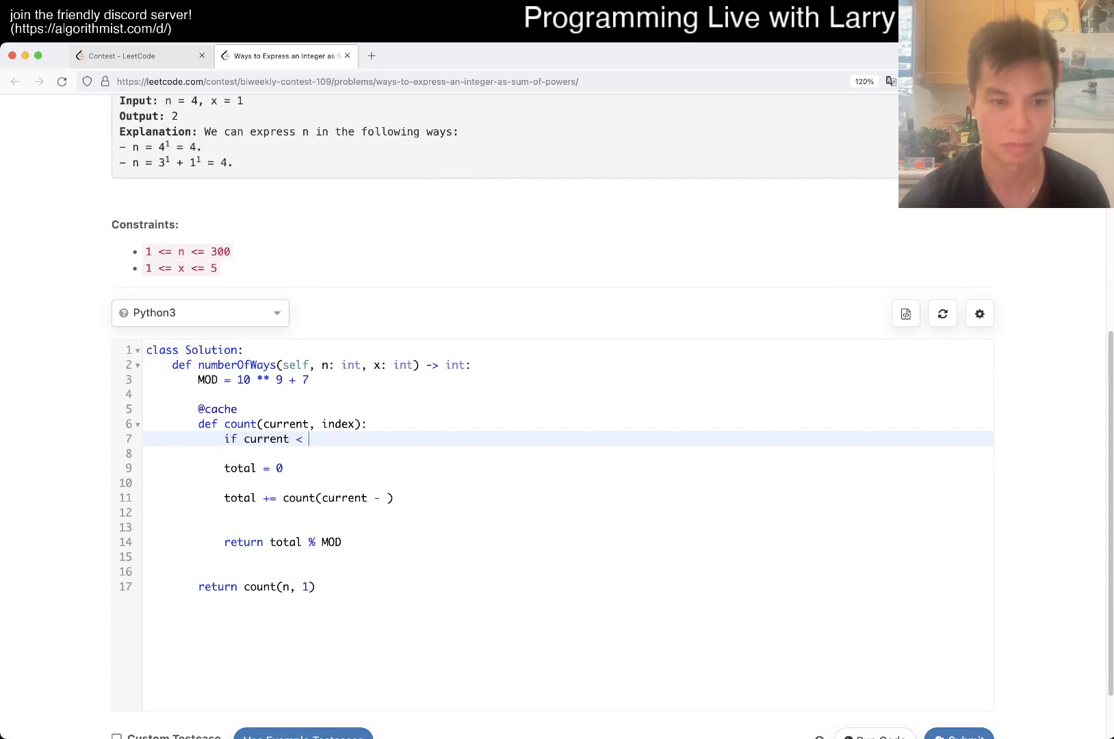
text(0:)
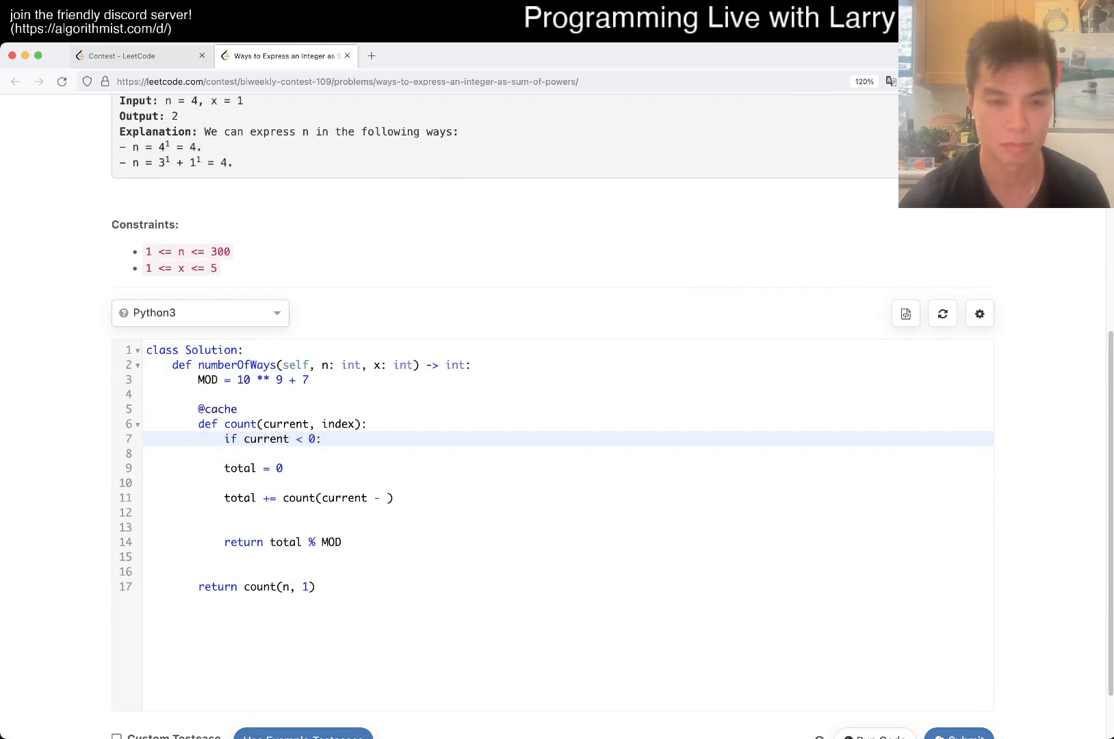
text(return 0)
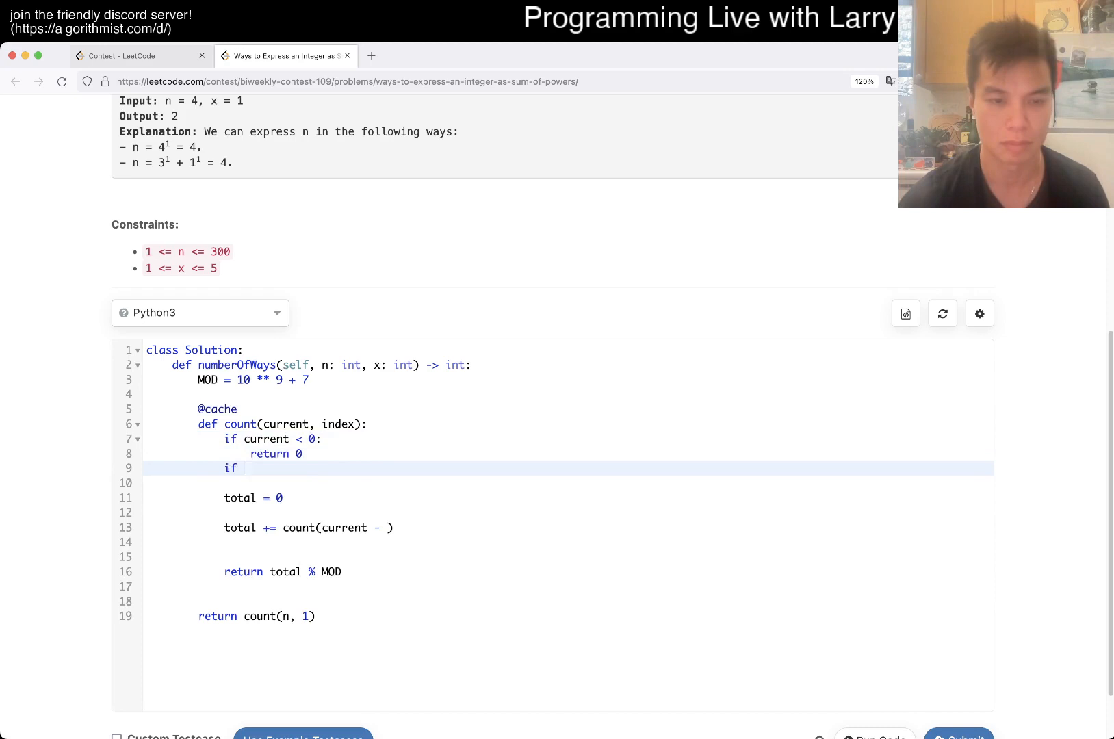
text(current == 0:)
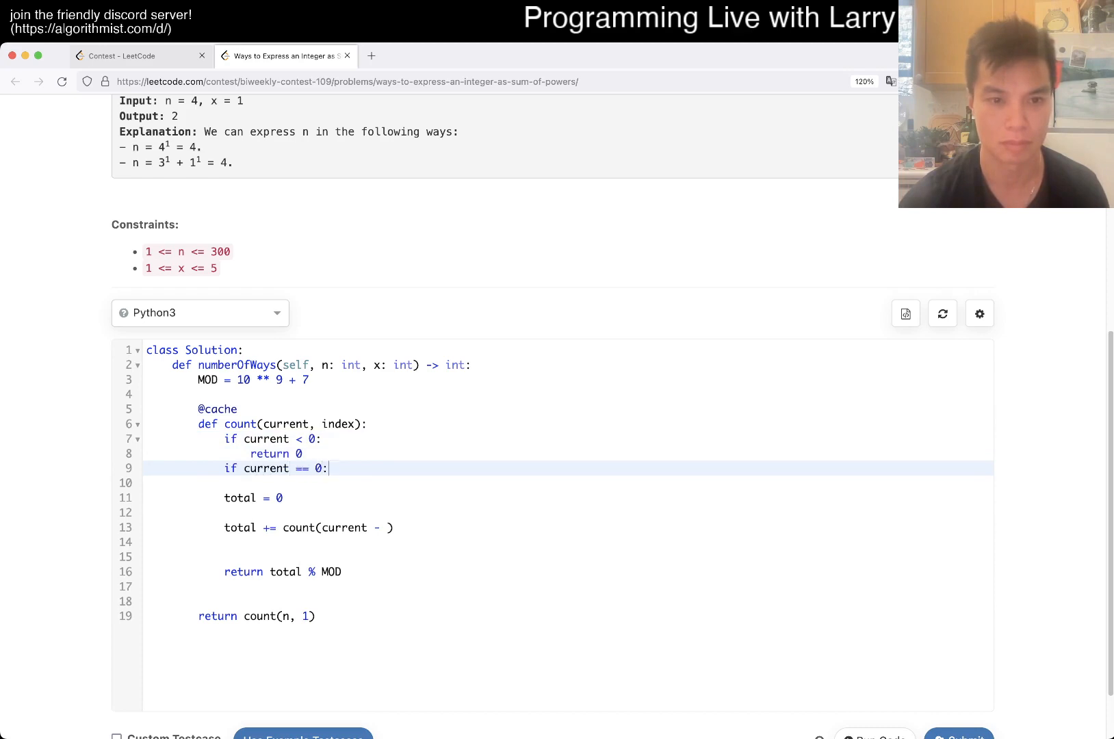
text(return 1)
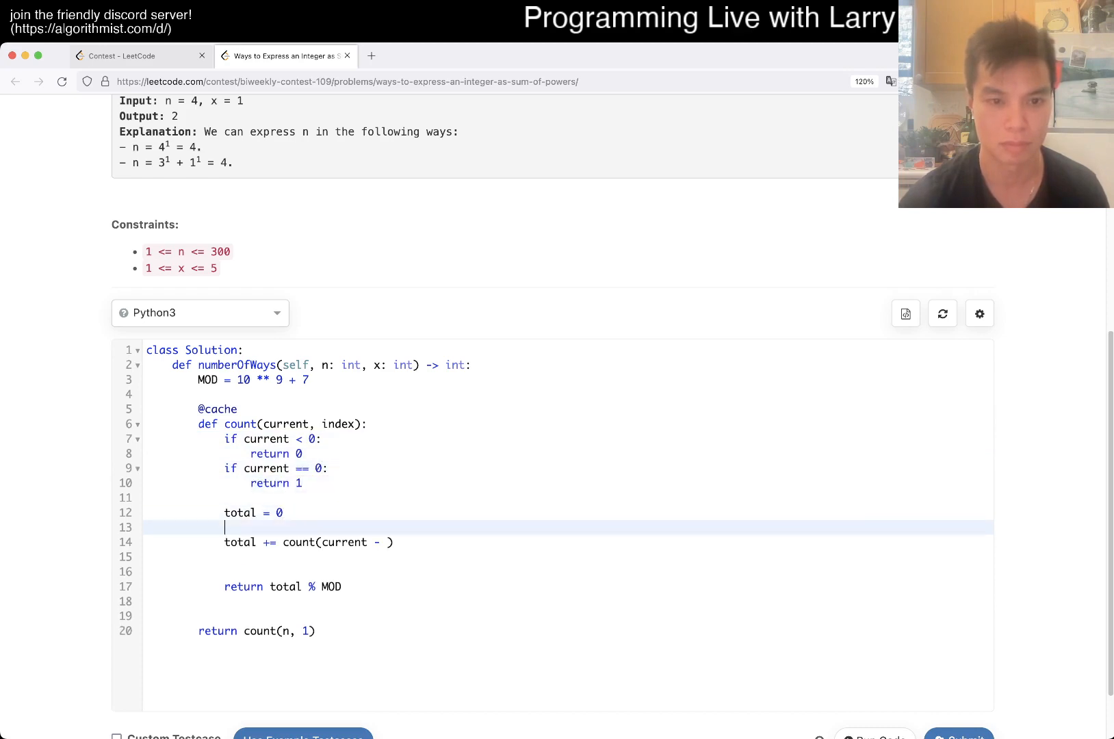
key(Backspace)
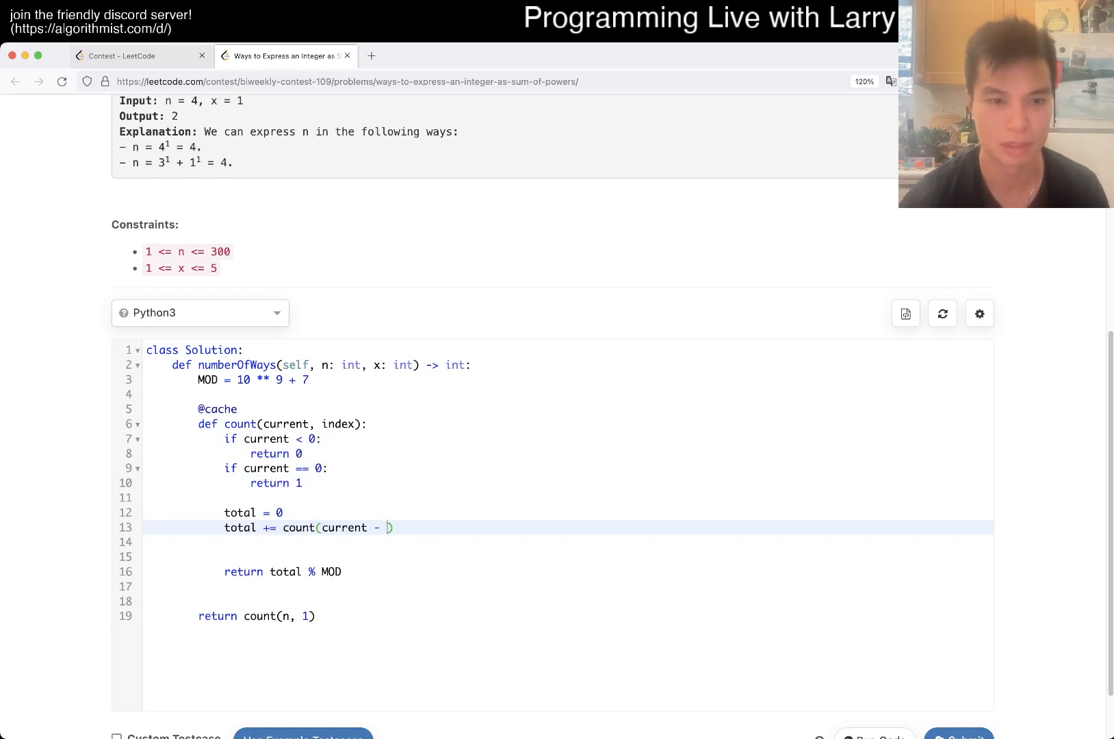
Step: Write take and skip branches, subtracting pow(index, x, MOD) and recursing with index + 1
text(pow(index)
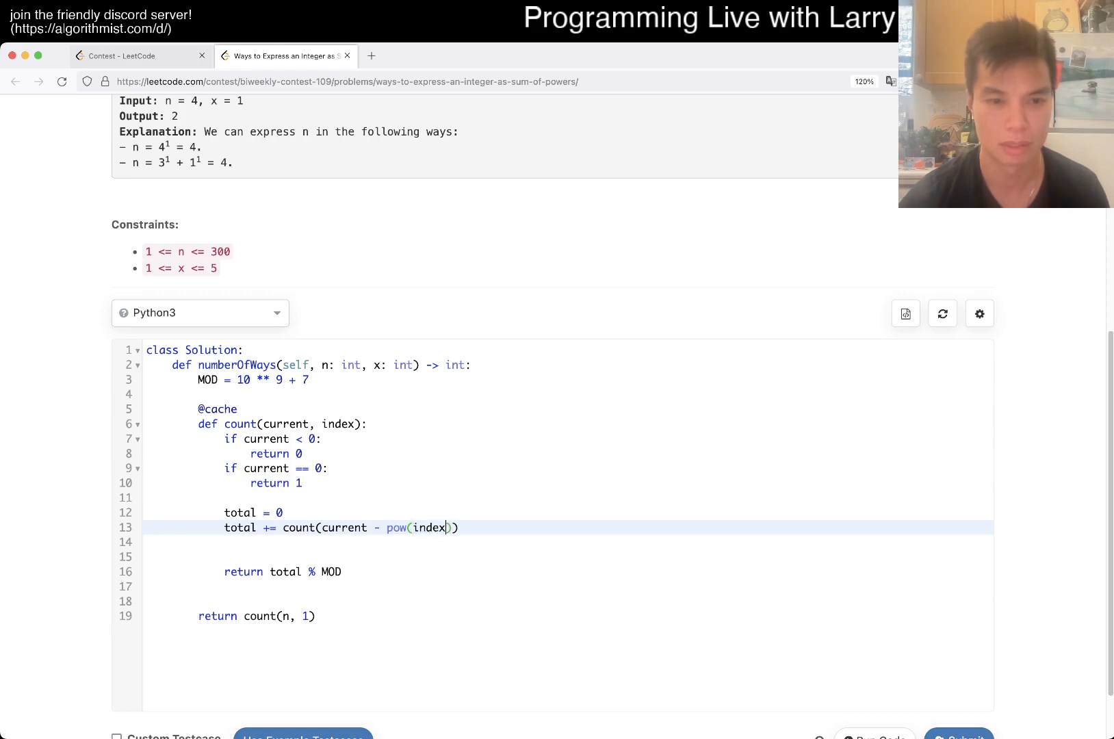
text(, x)
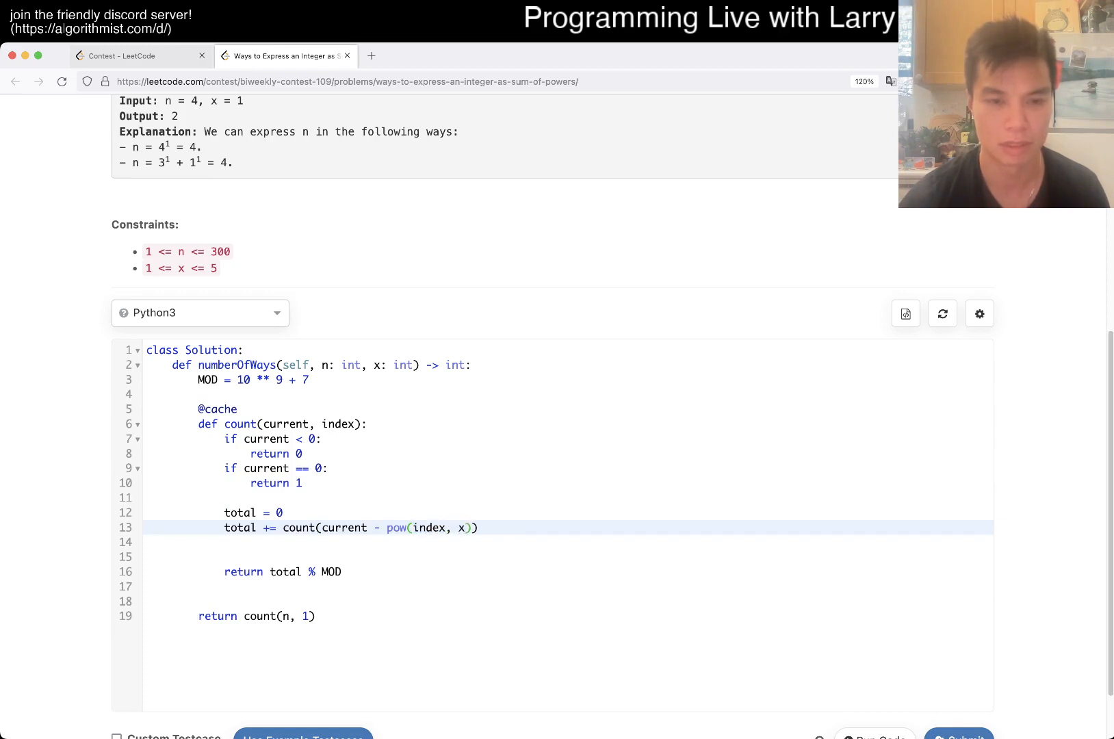
text(, MOD)
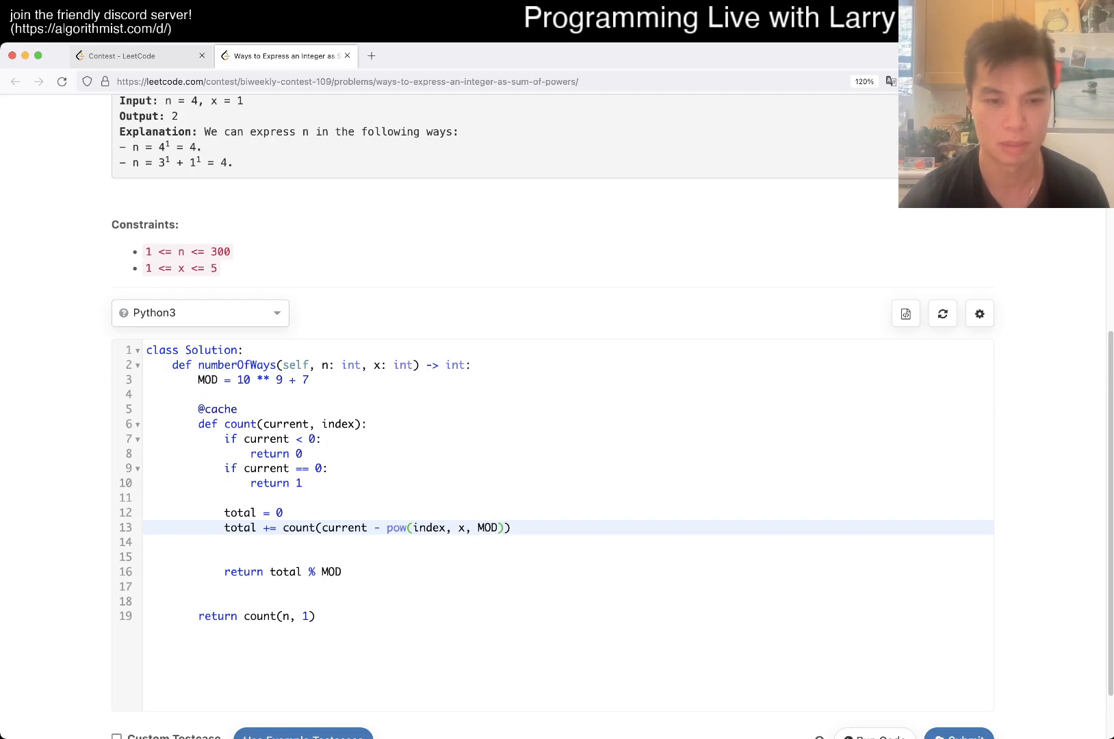
text(, index + 1)
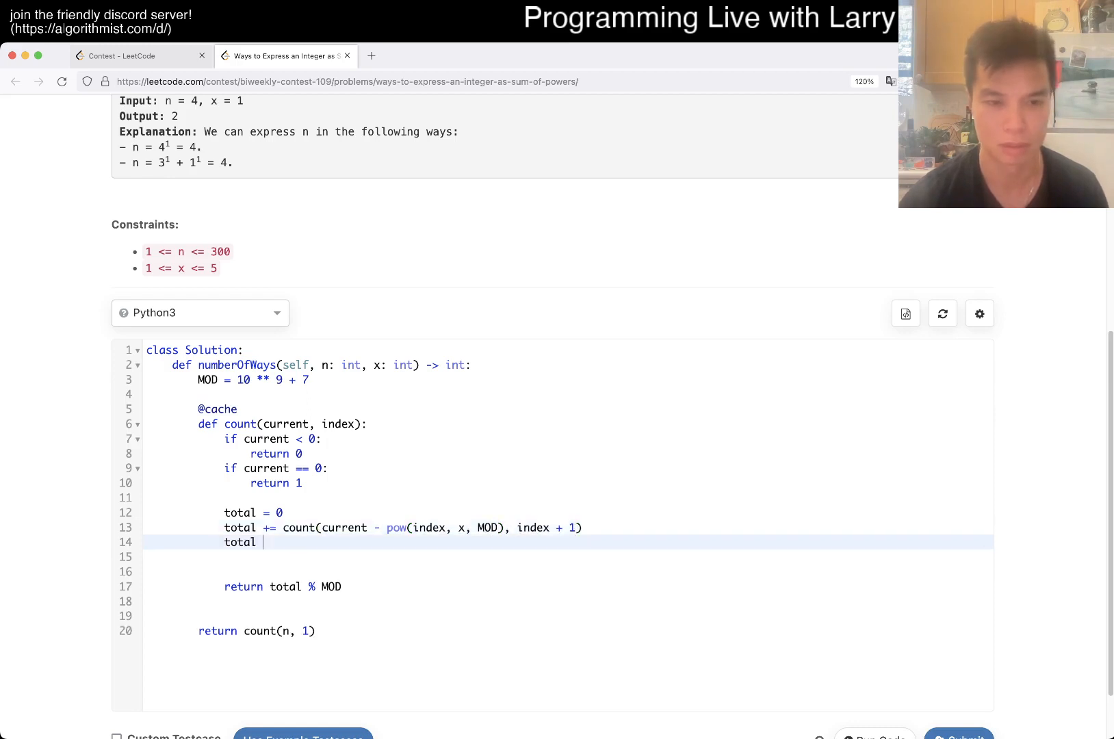
text(+= count(current))
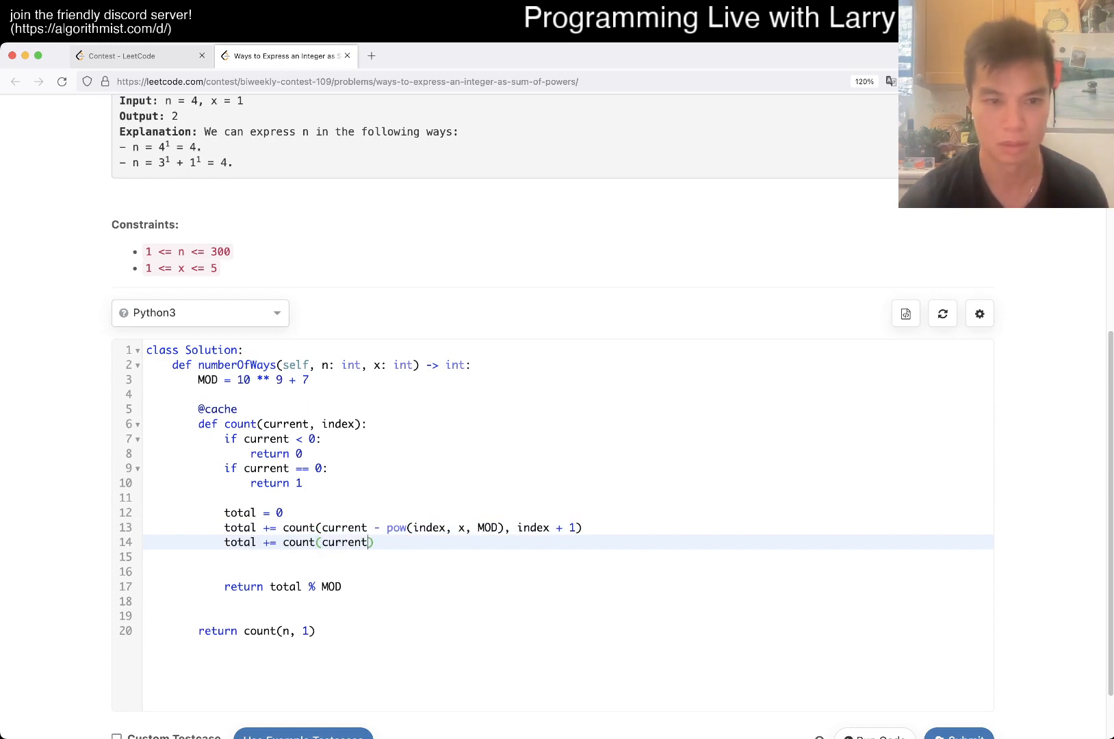
text(, index + 1)
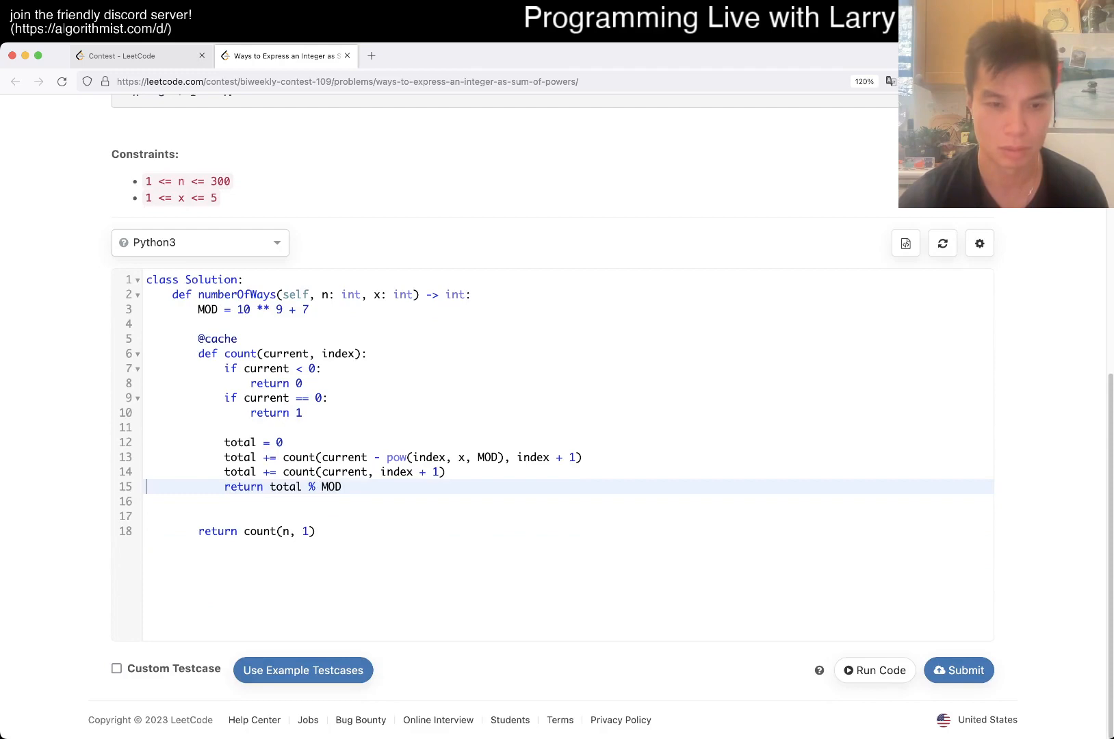
Step: Run the example tests, see the maximum recursion depth RecursionError, and dismiss the result
click(875, 670)
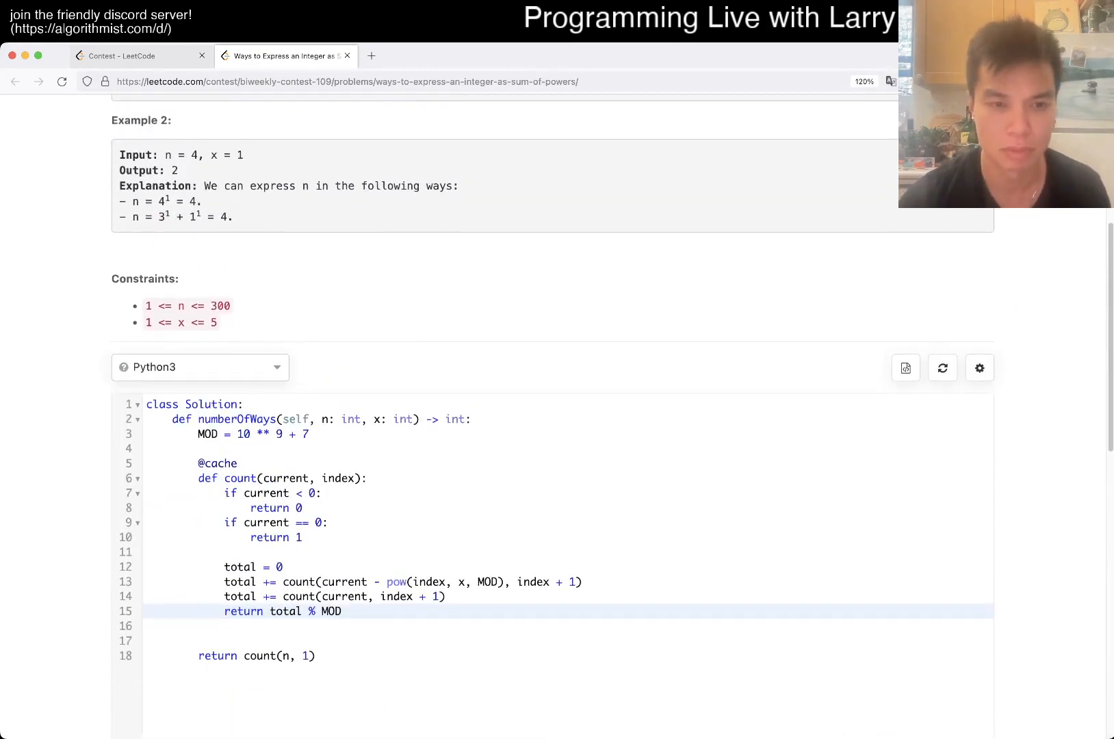
scroll(down, 3)
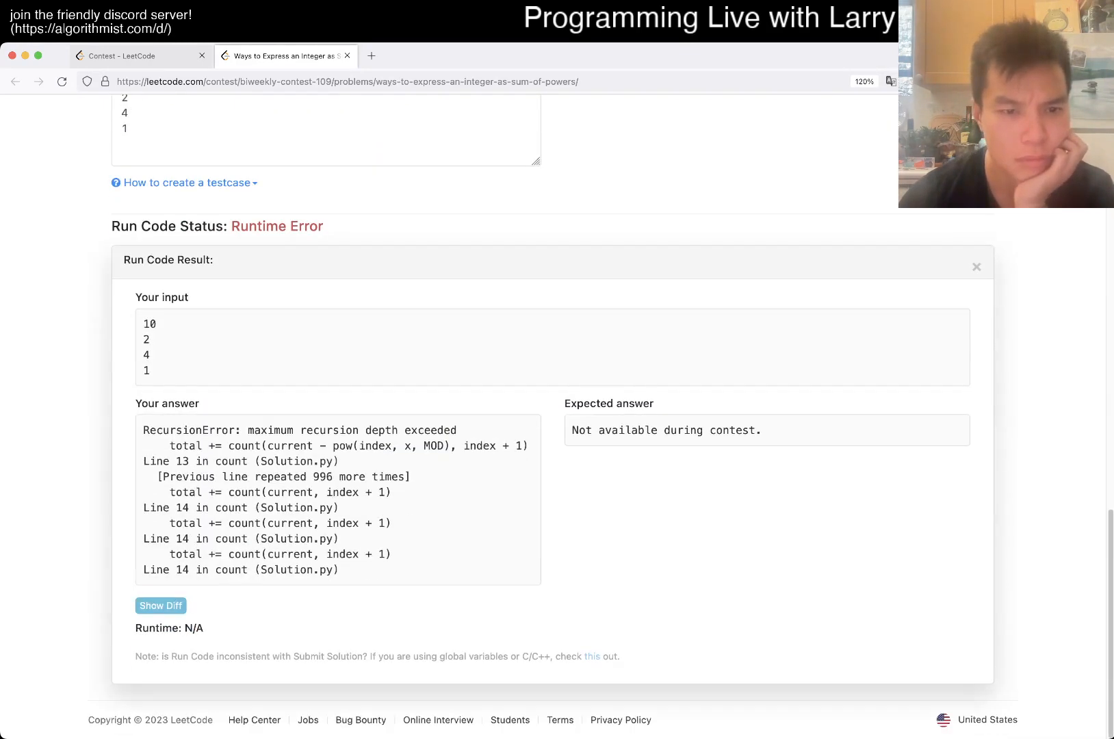
click(976, 267)
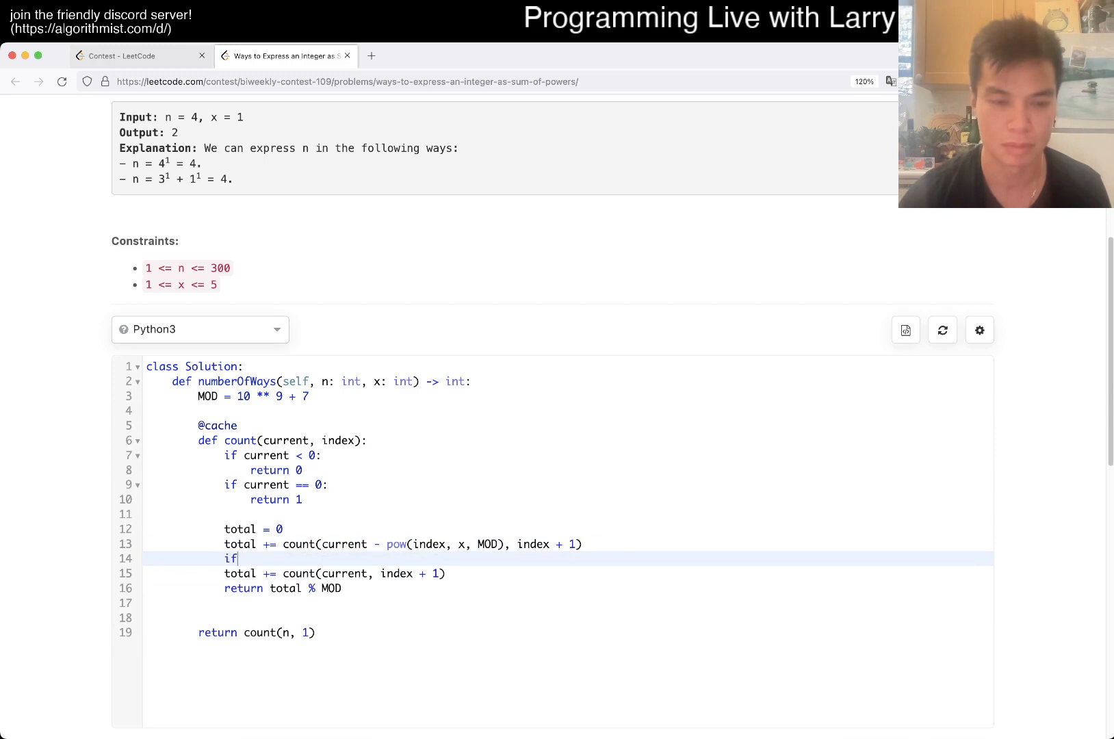
Step: Compute p = pow(index, x, MOD) once and add an 'if p > current:' guard
key(Backspace)
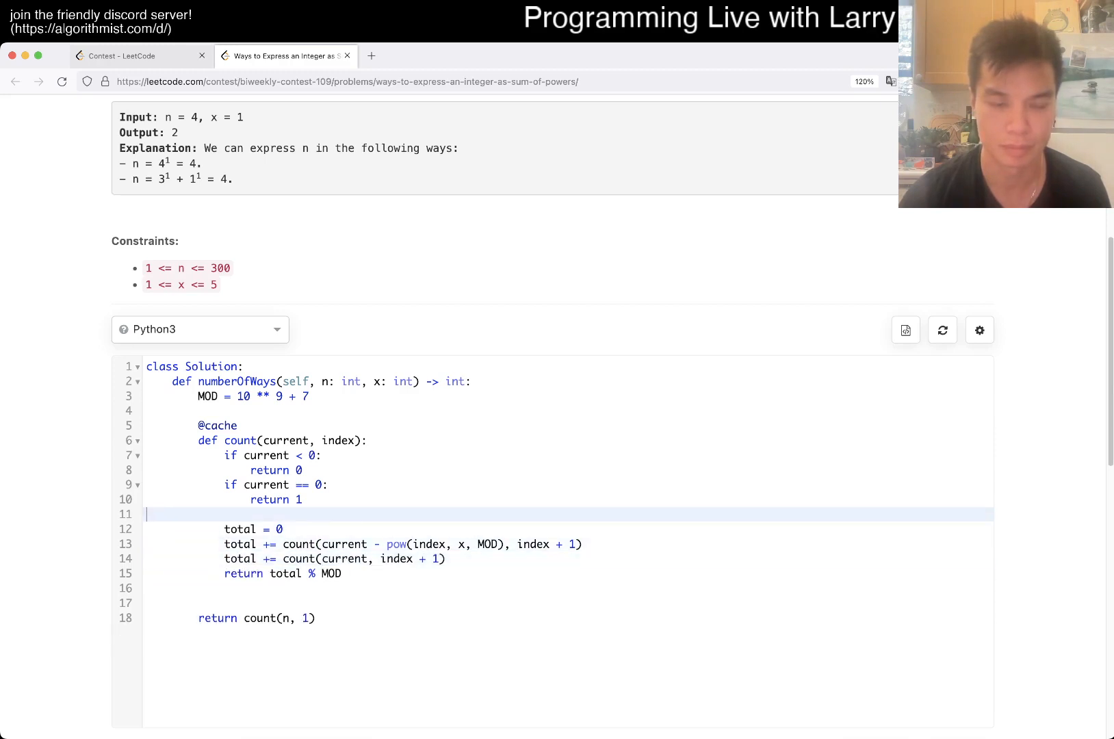
text(p = pow()
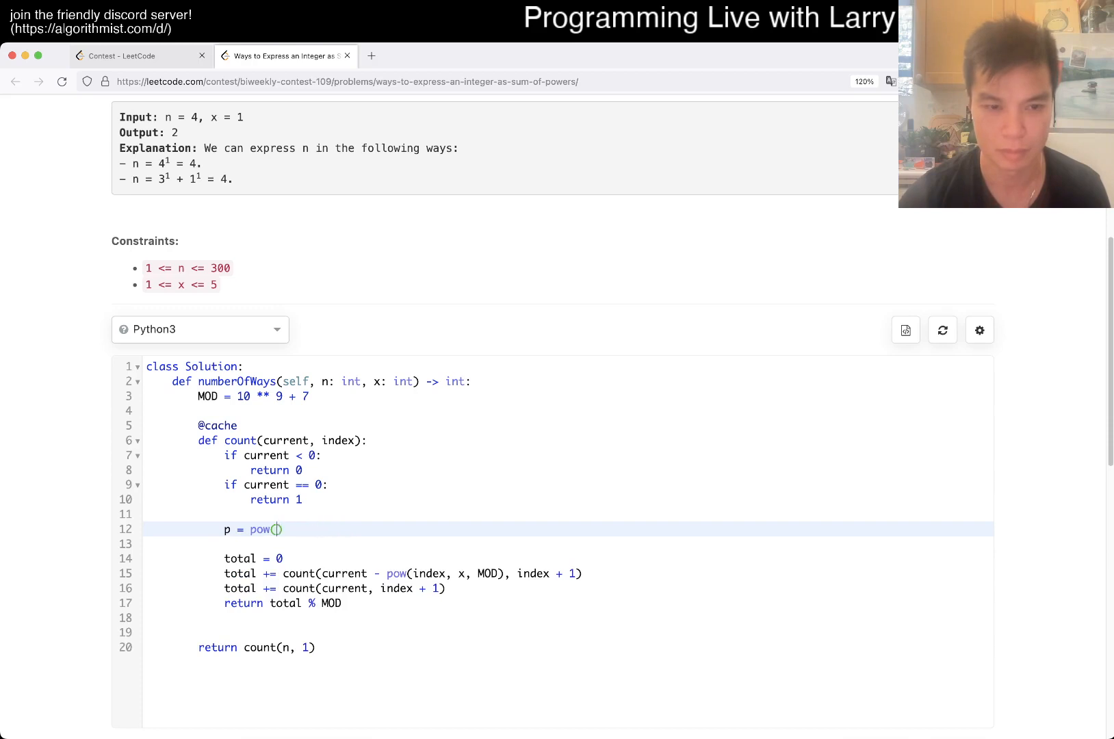
text(index, x, MOD)
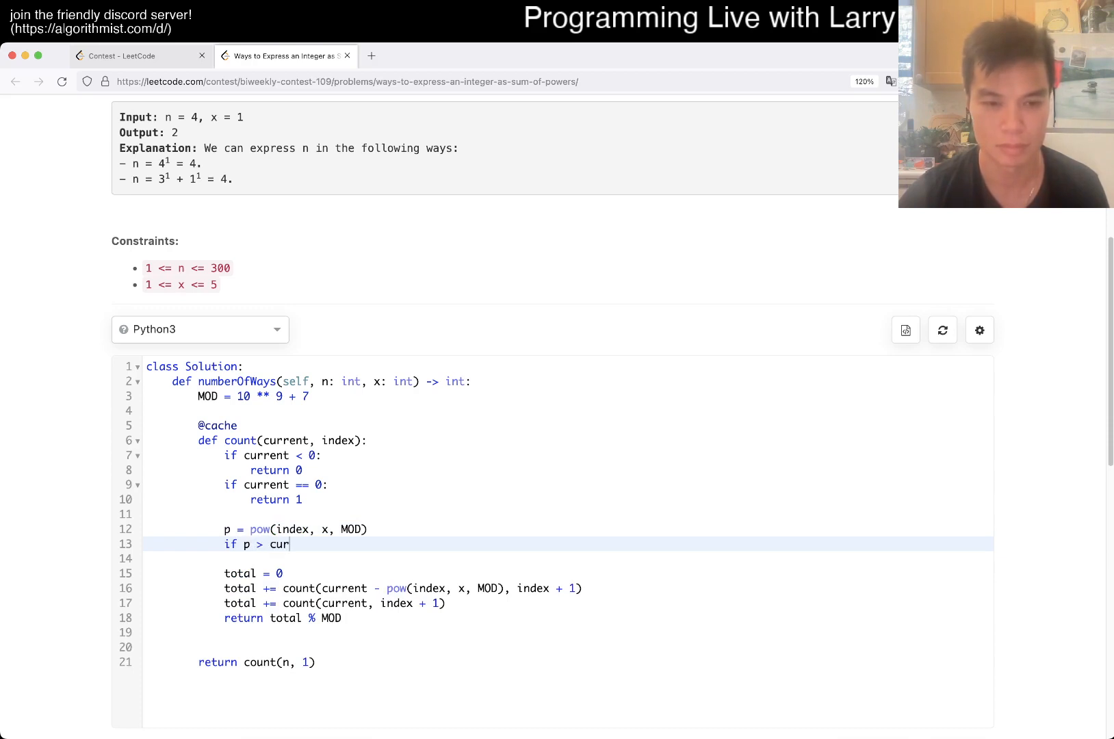
text(rent:)
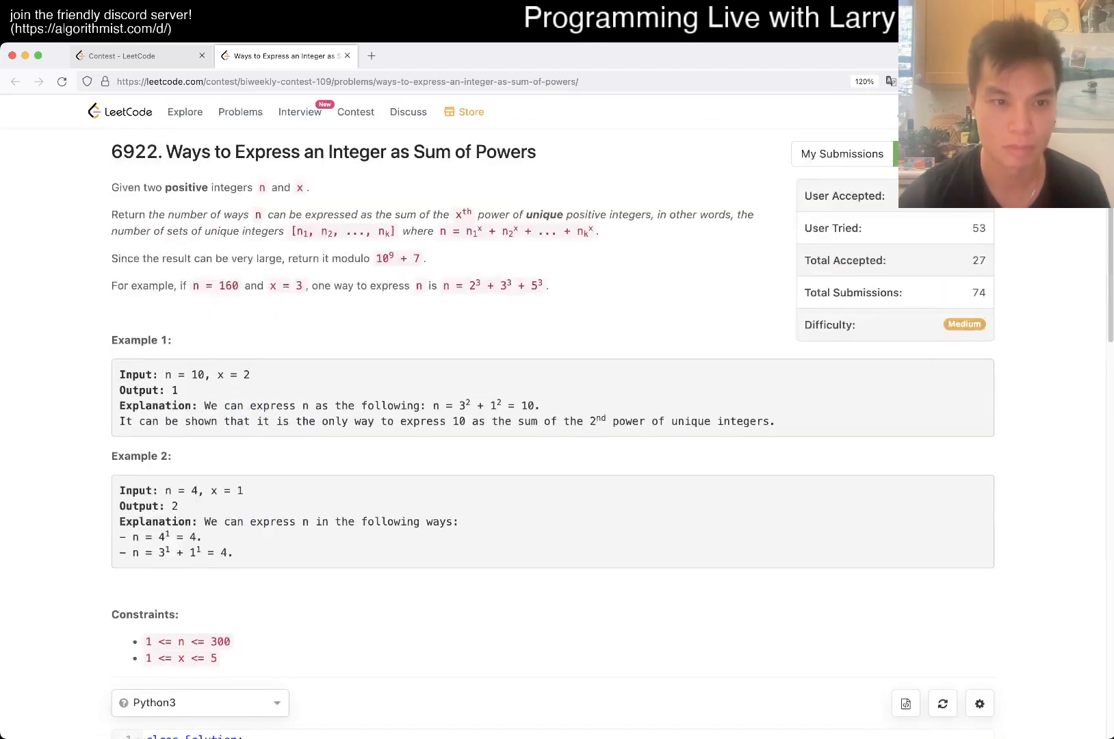
Step: Run and submit the fixed solution, then open the full Biweekly Contest 109 ranking
click(873, 187)
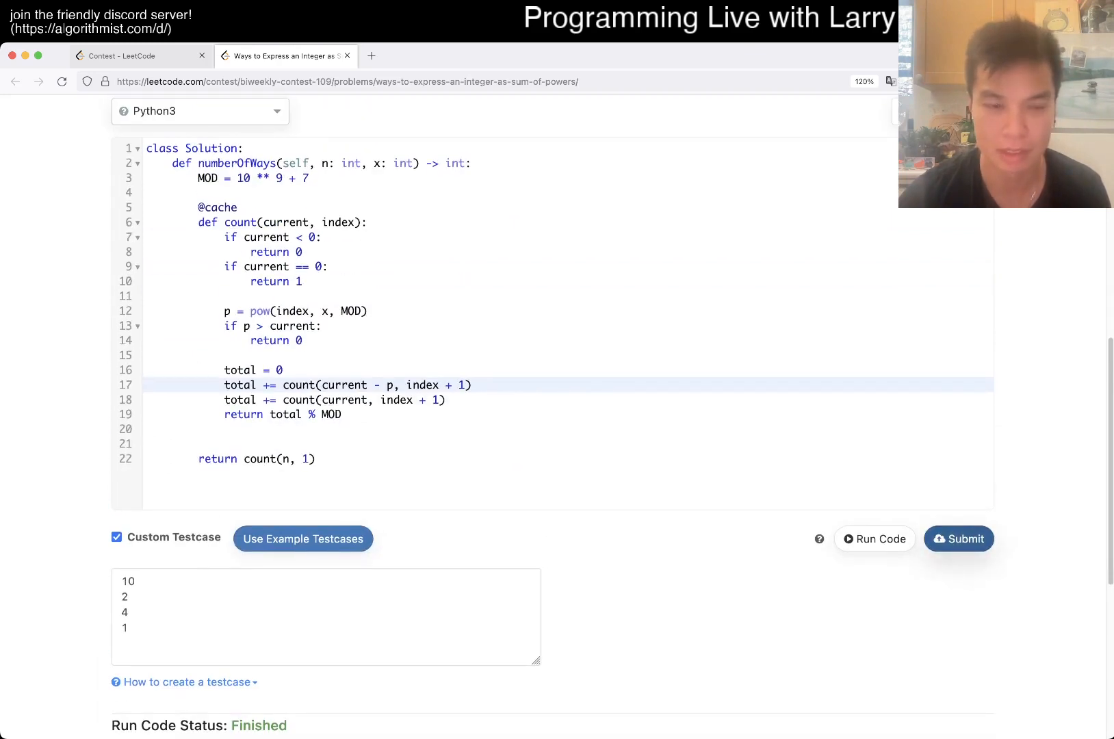
click(959, 539)
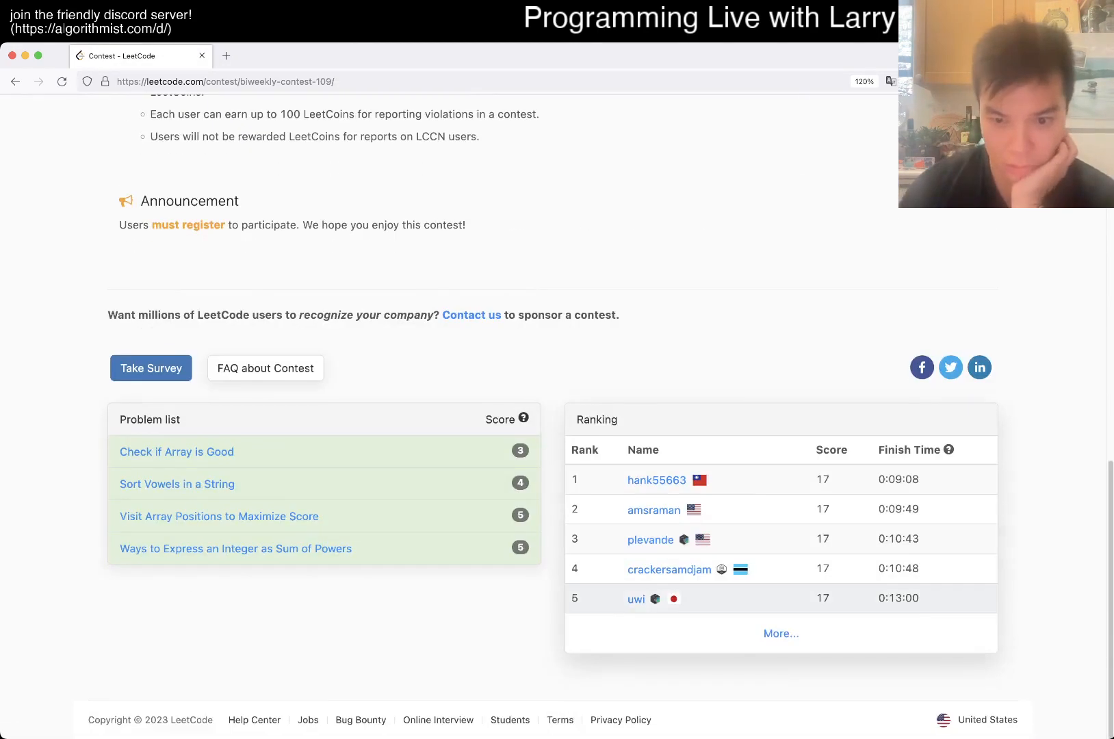
click(780, 633)
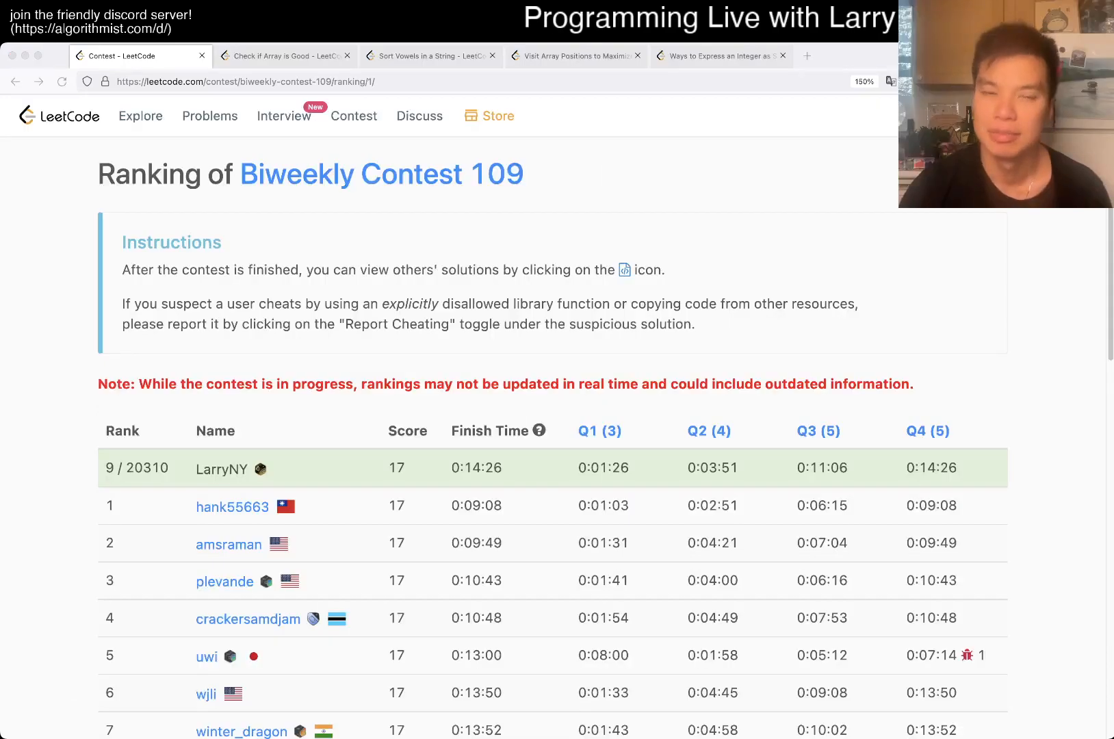